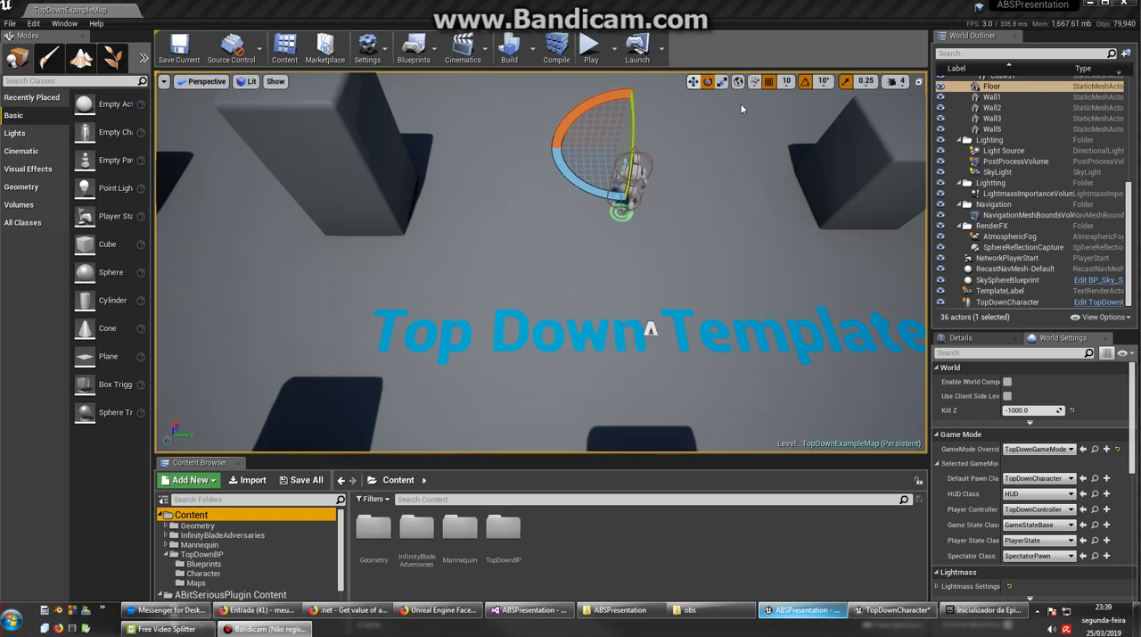
pyautogui.moveTo(742, 107)
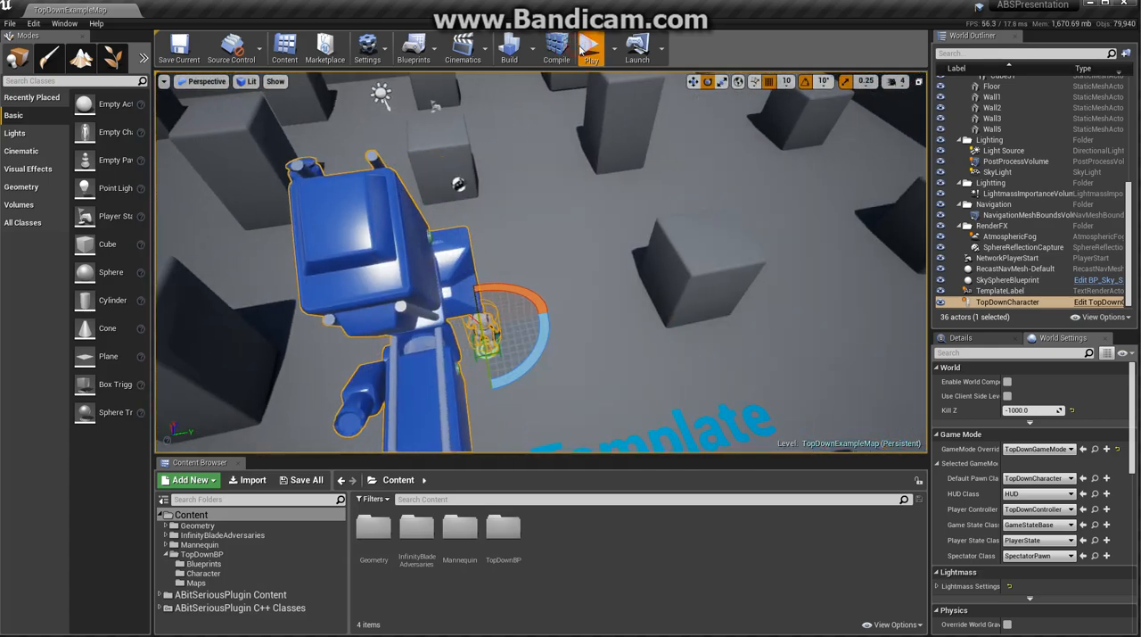
# - Play the level and walk the mannequin to a couple of spots to test movement
pyautogui.click(590, 49)
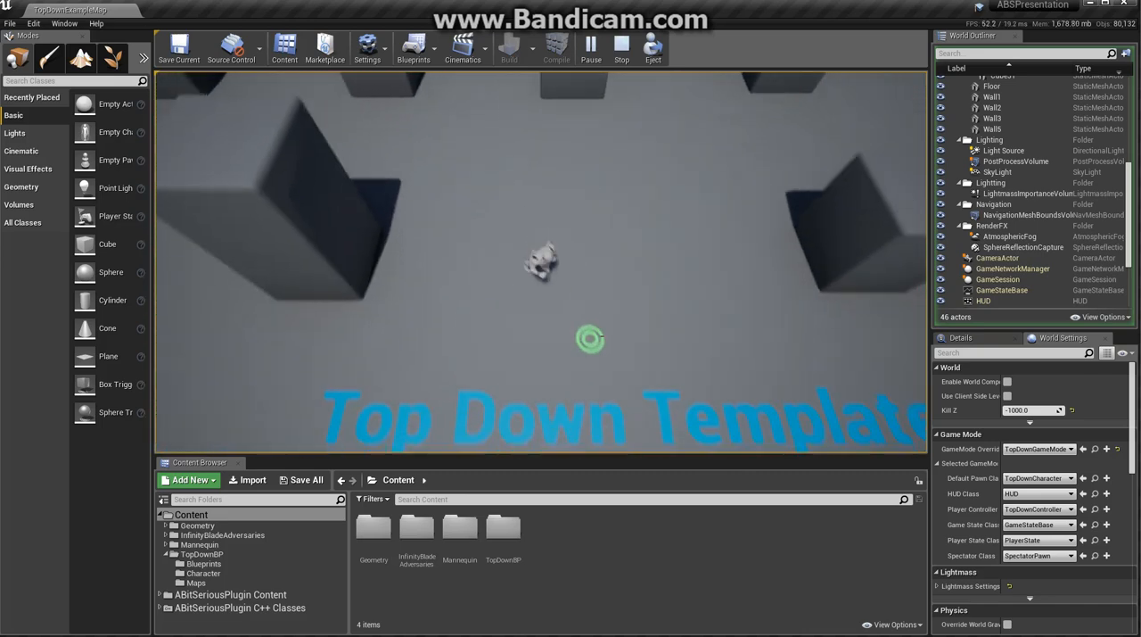
pyautogui.click(620, 46)
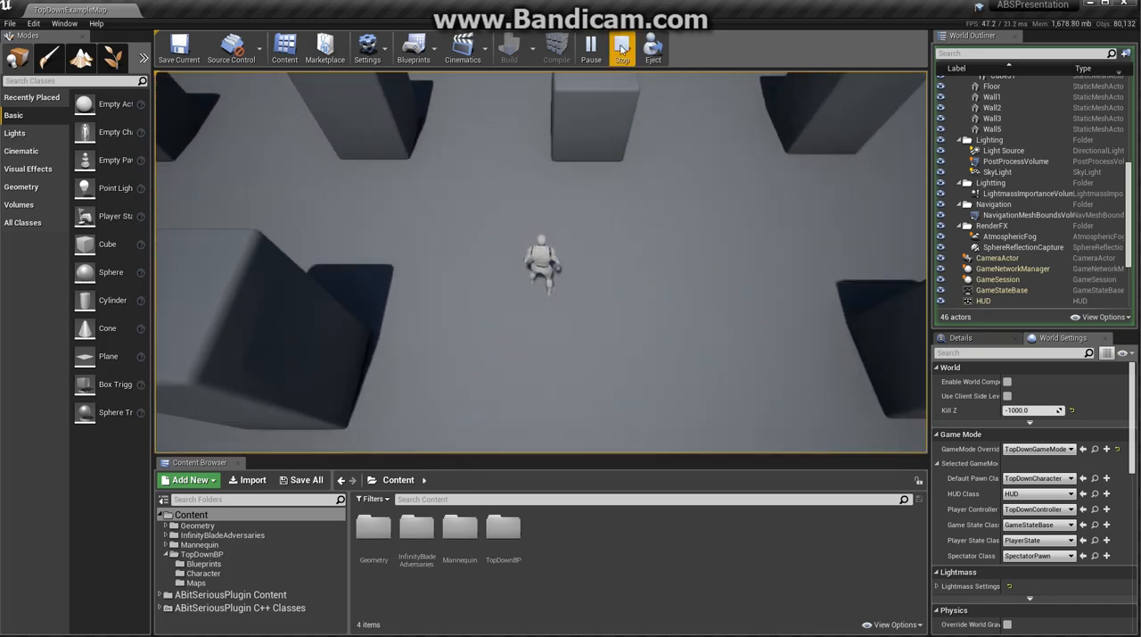
pyautogui.click(621, 46)
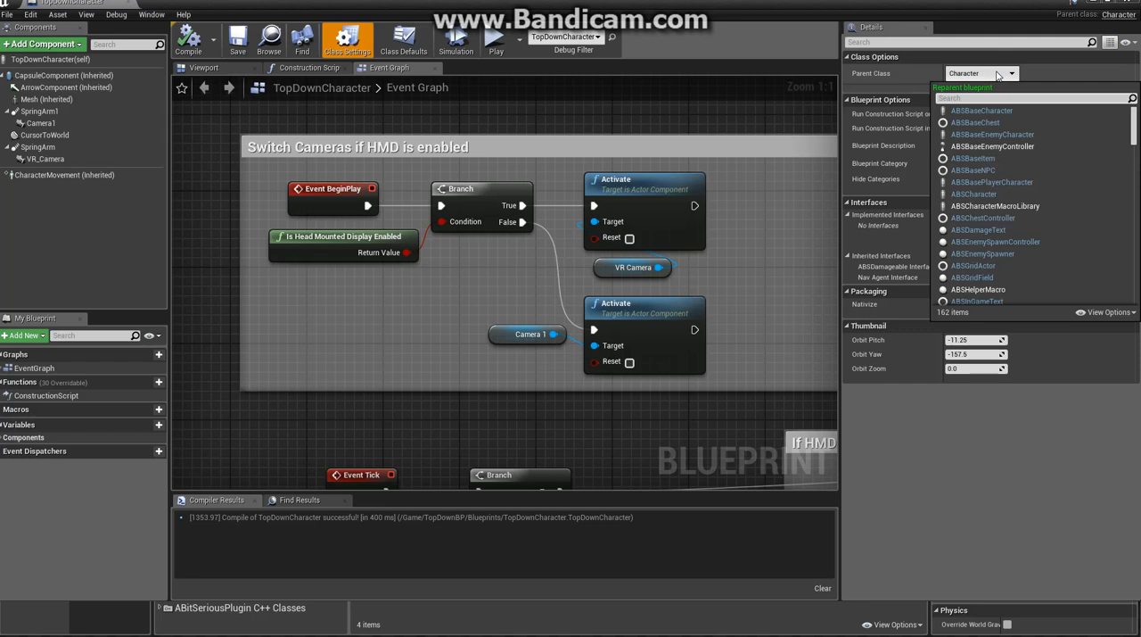
# - Reparent TopDownCharacter to ABSBasePlayerCharacter via the 'ABSBas' search
pyautogui.write('ABSBas')
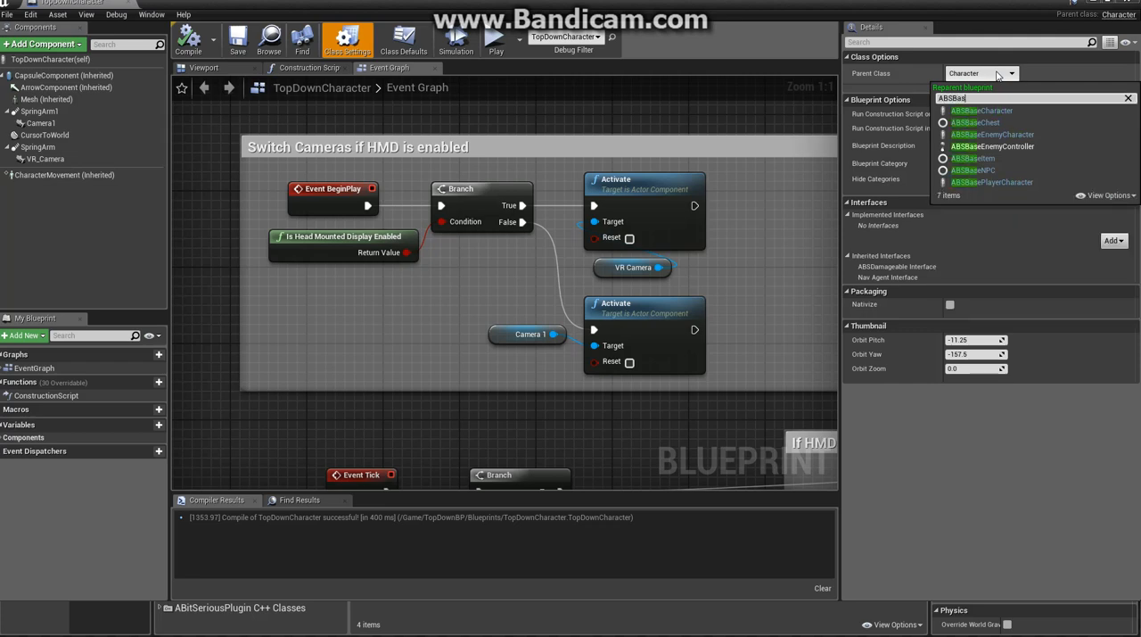
pyautogui.write('P')
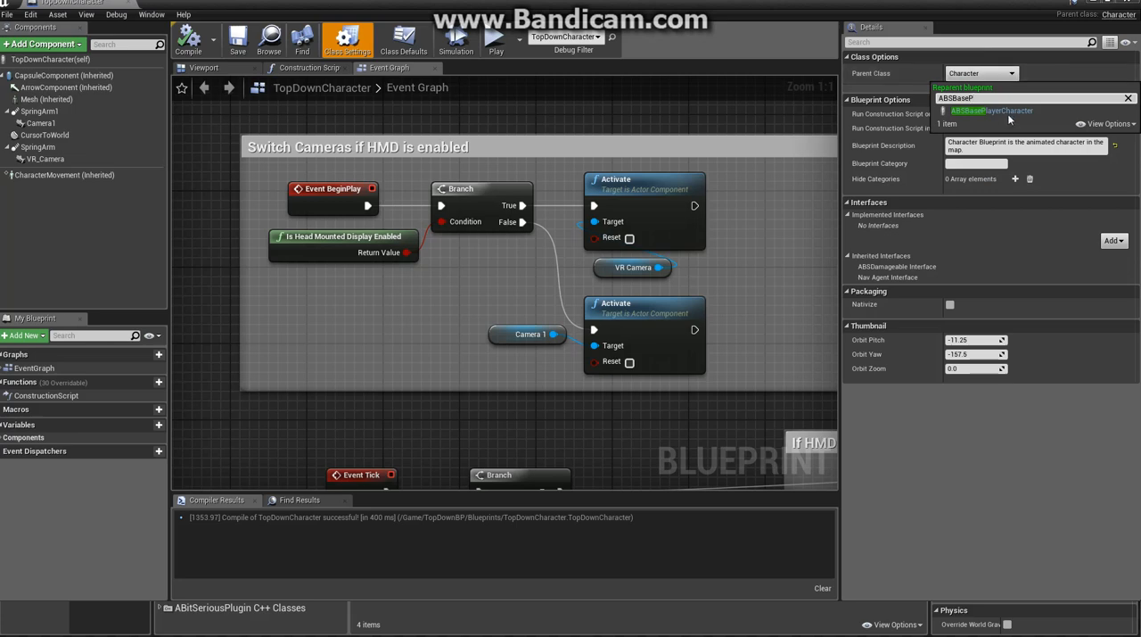
pyautogui.click(992, 110)
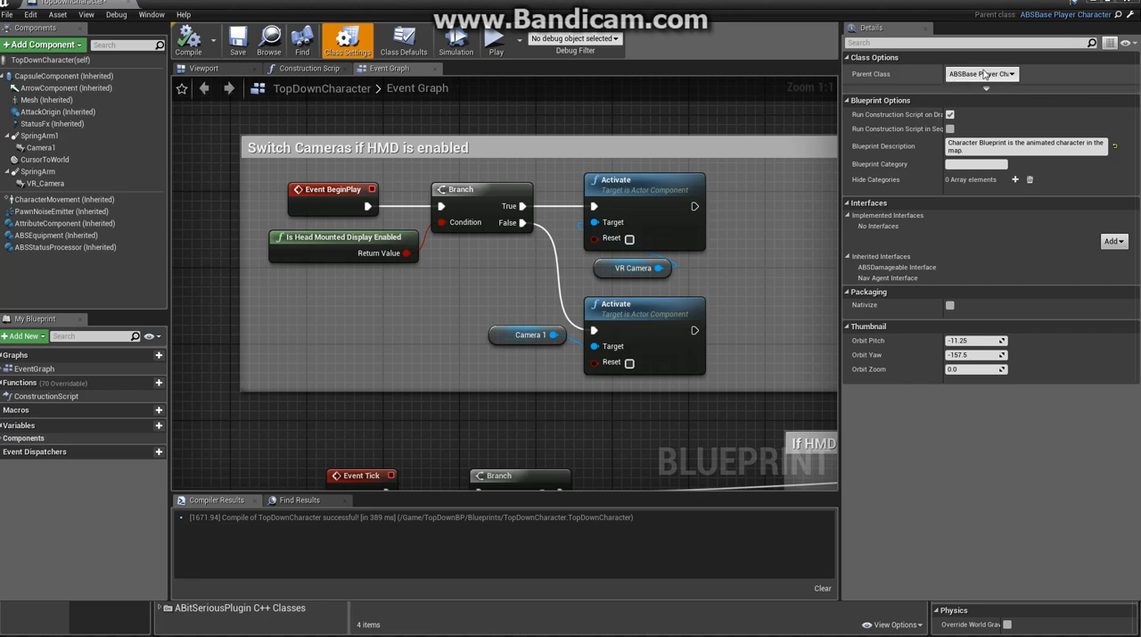
pyautogui.moveTo(961, 50)
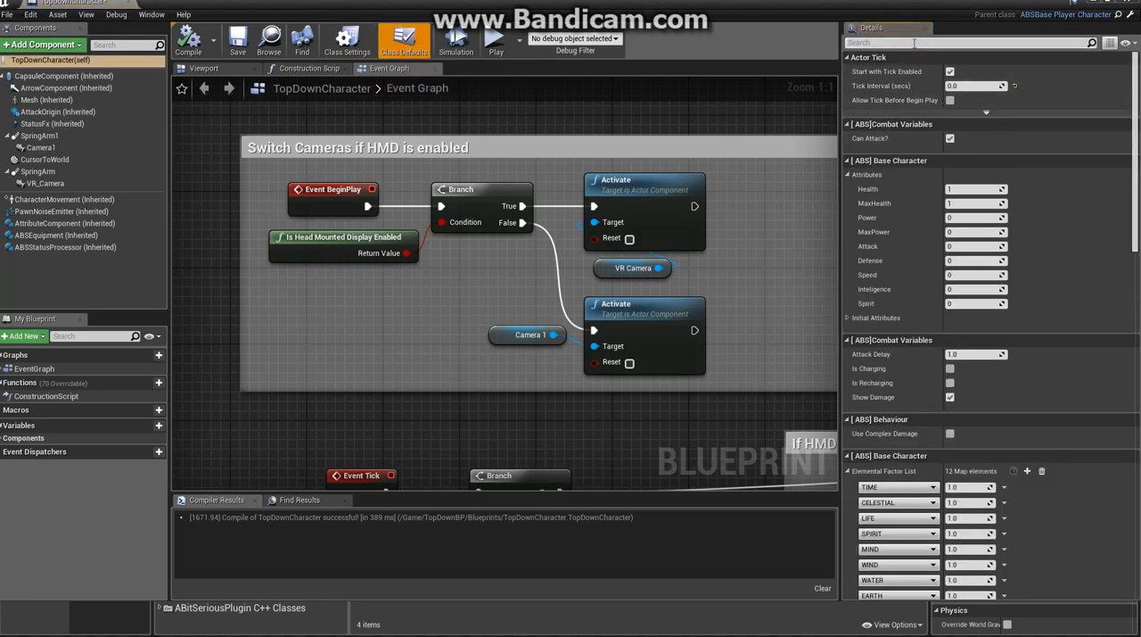
# - Filter the class defaults by 'ABS' and review the attribute, combat, behaviour and status categories
pyautogui.write('ABS')
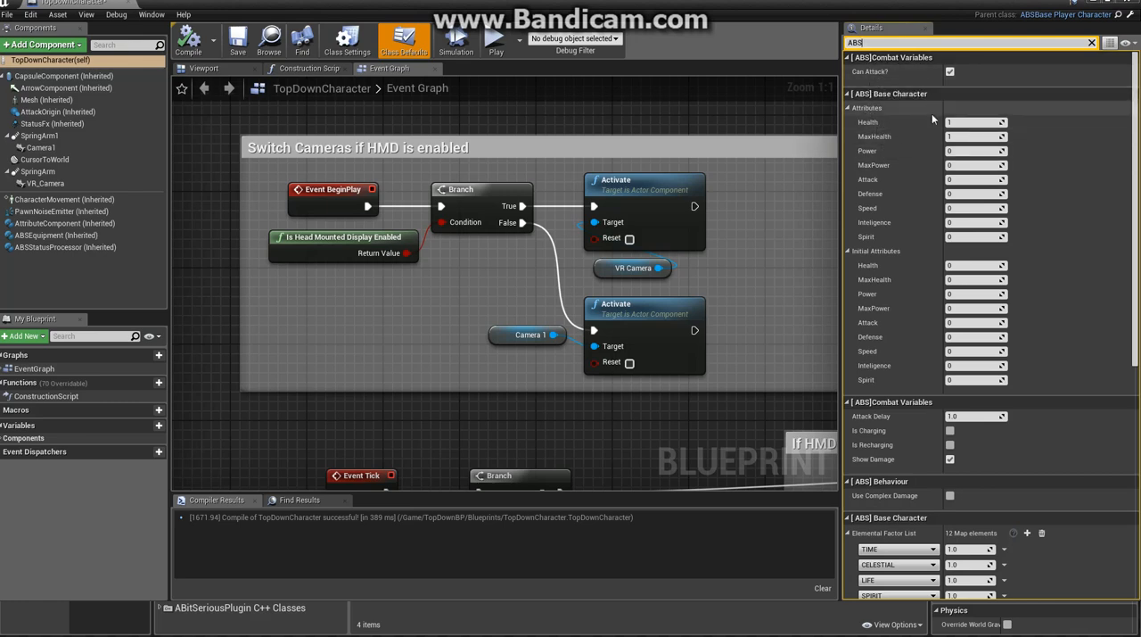
pyautogui.scroll(-3)
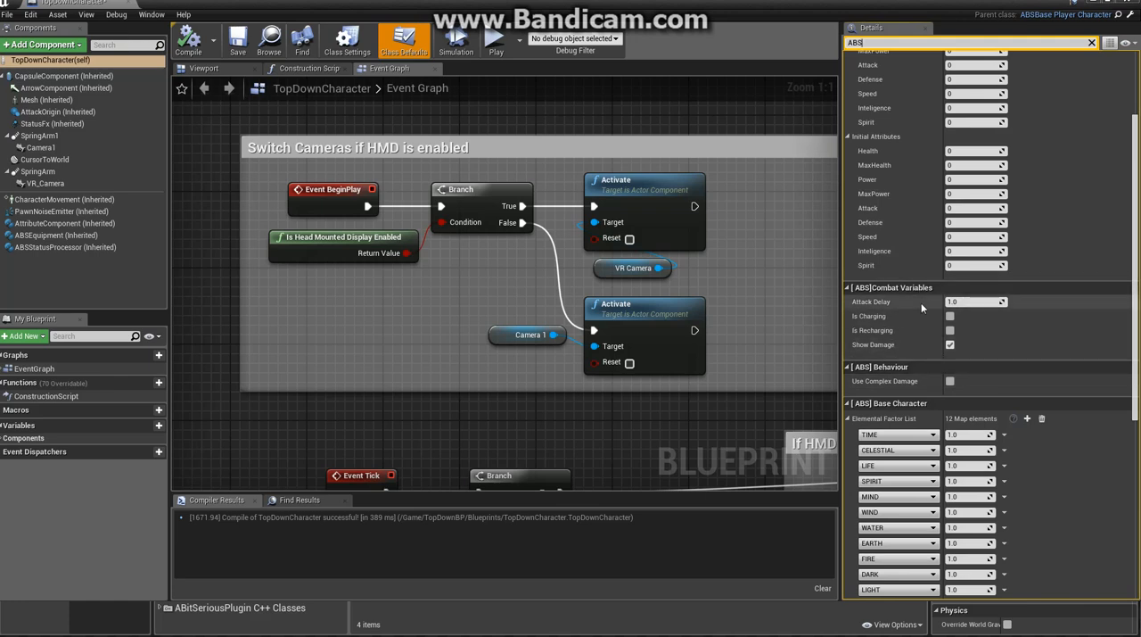
pyautogui.moveTo(938, 322)
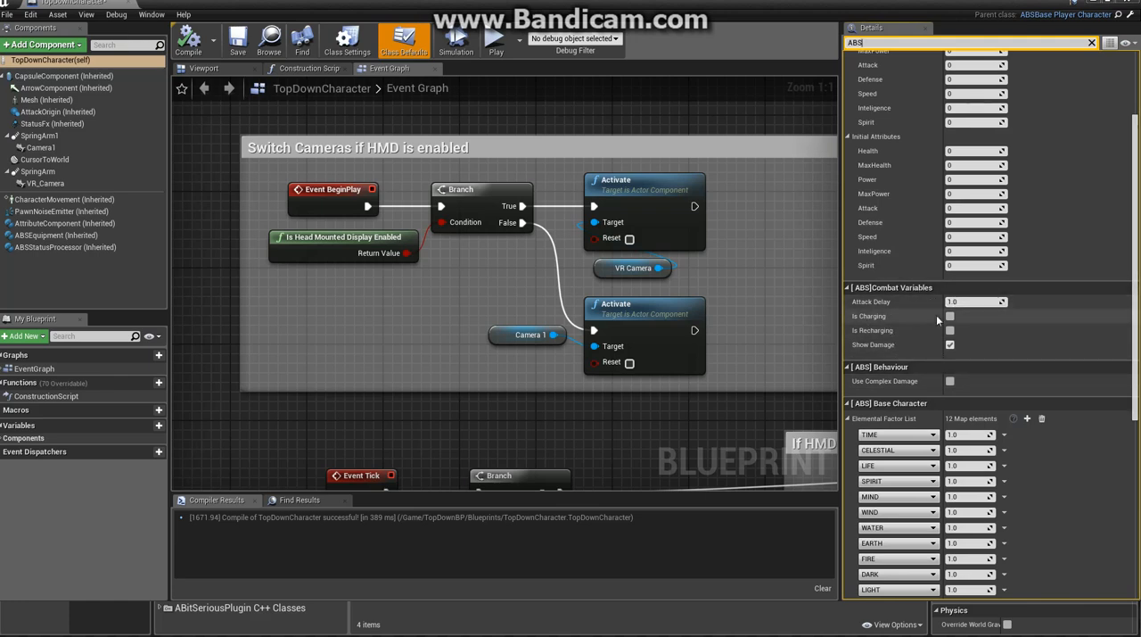
pyautogui.moveTo(938, 361)
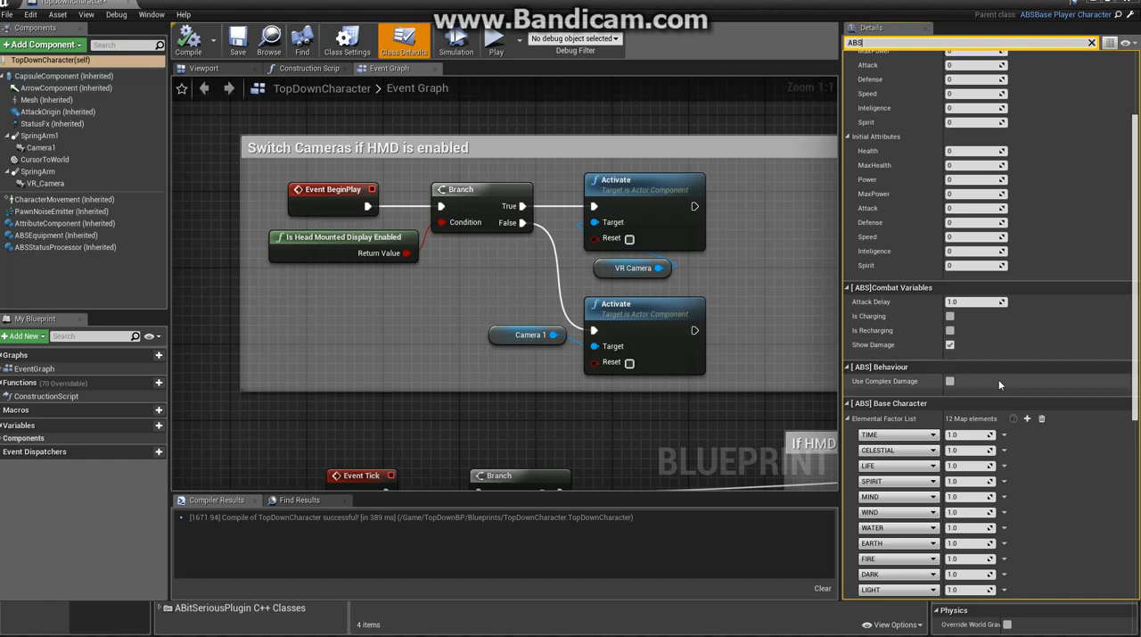
pyautogui.scroll(-3)
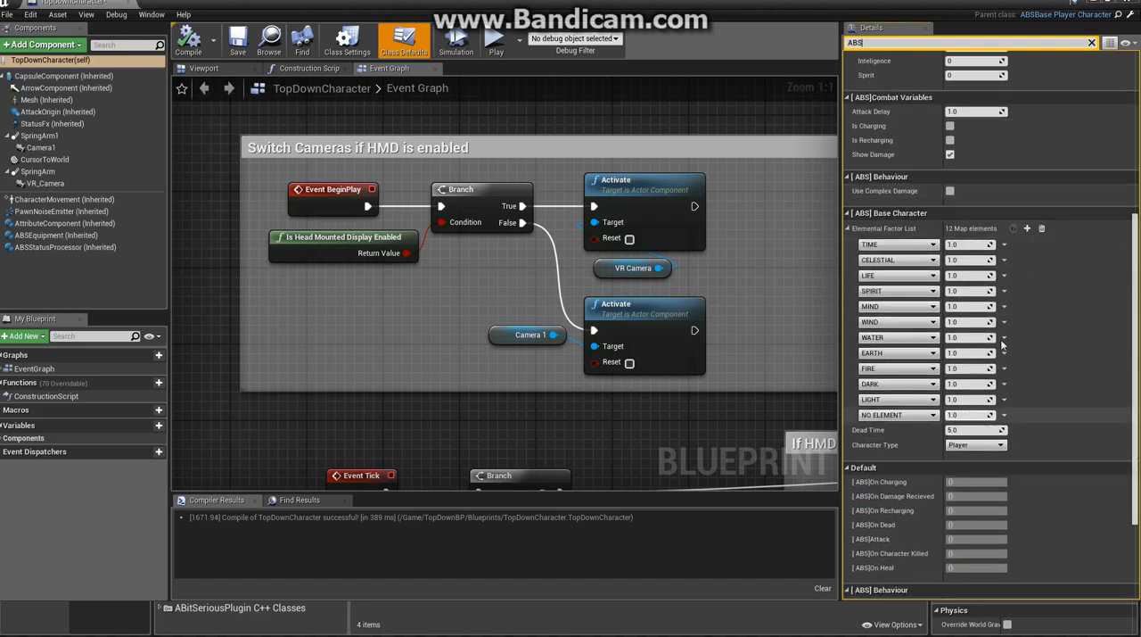
pyautogui.moveTo(1063, 370)
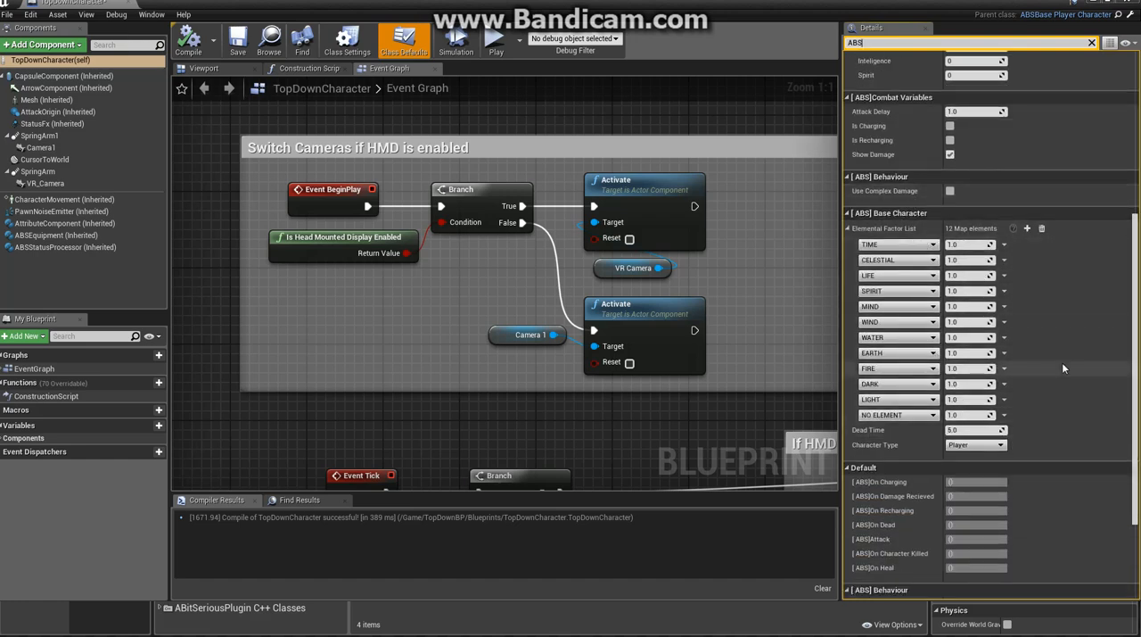
pyautogui.scroll(-3)
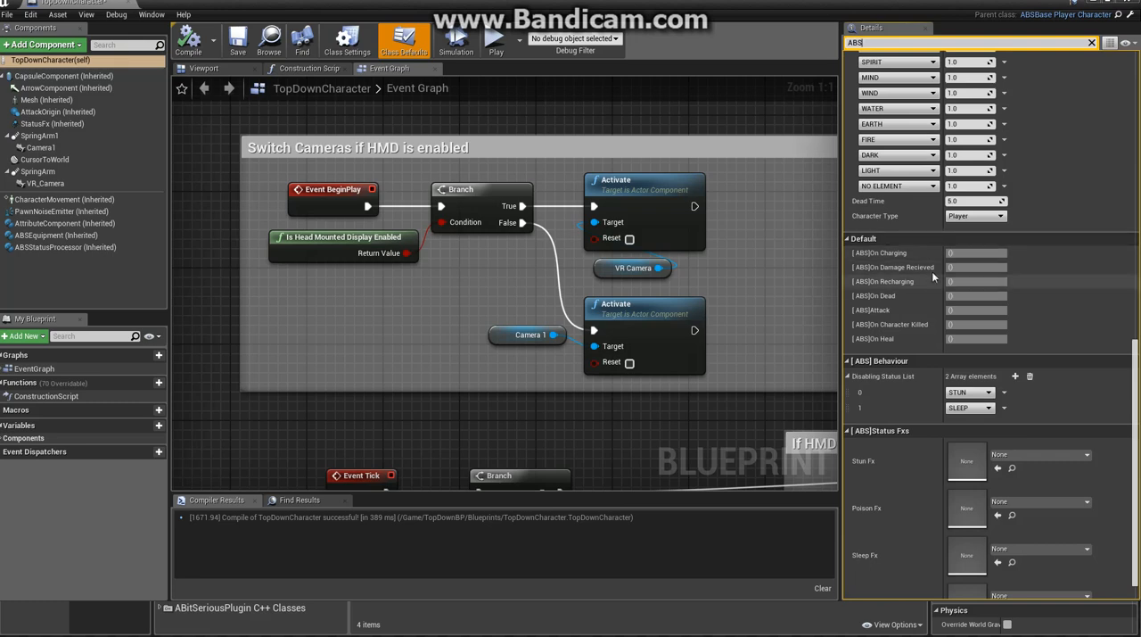
pyautogui.moveTo(1078, 396)
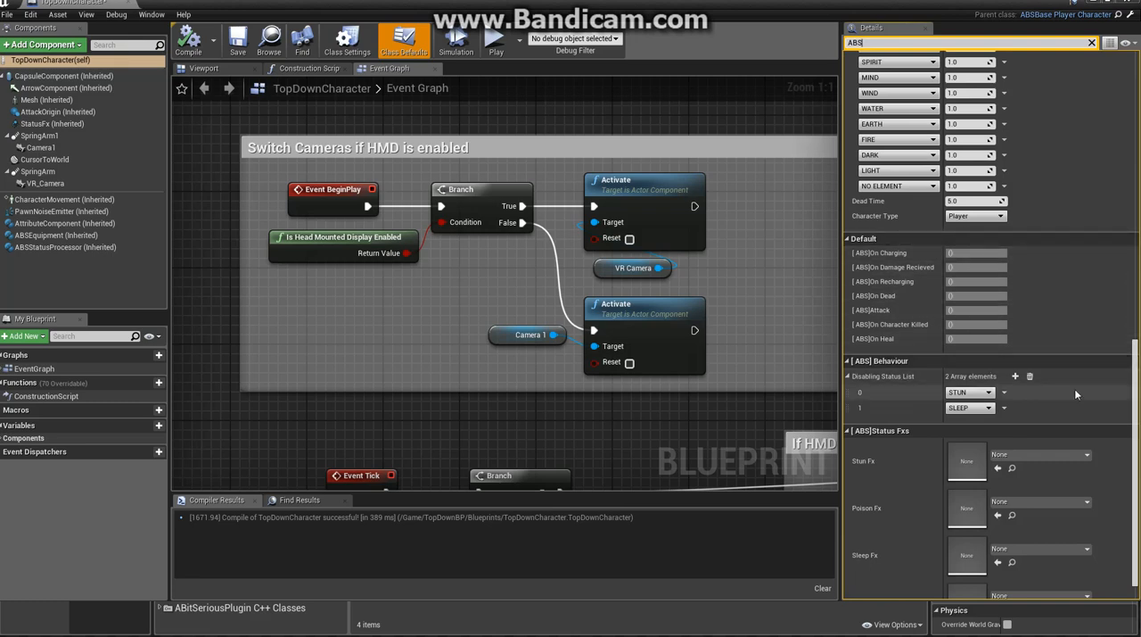
pyautogui.scroll(-3)
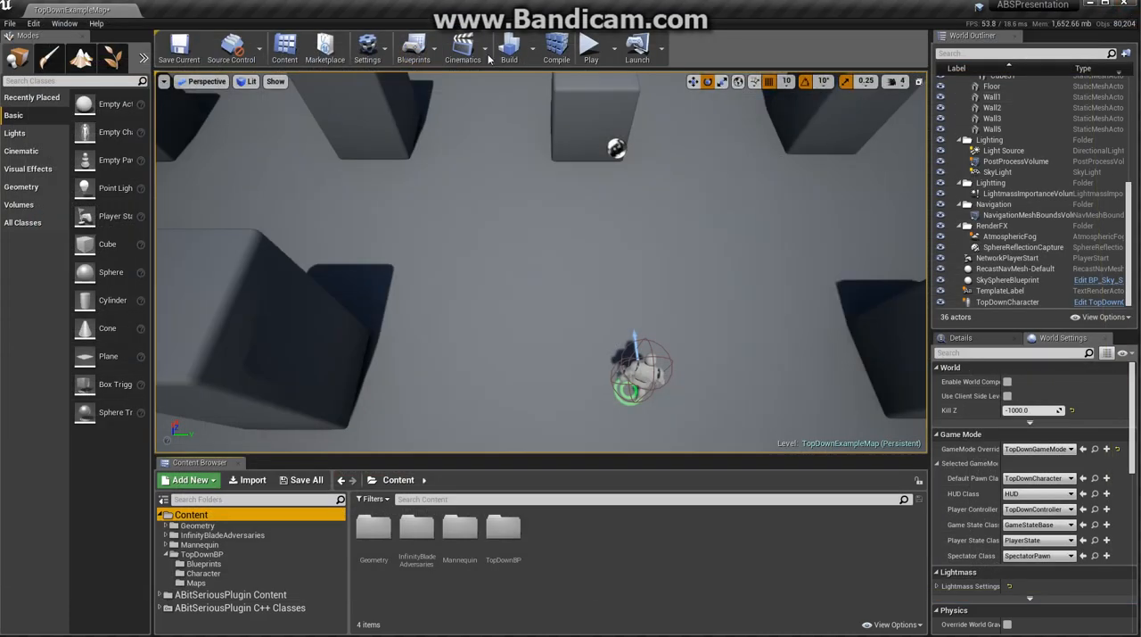
pyautogui.click(590, 45)
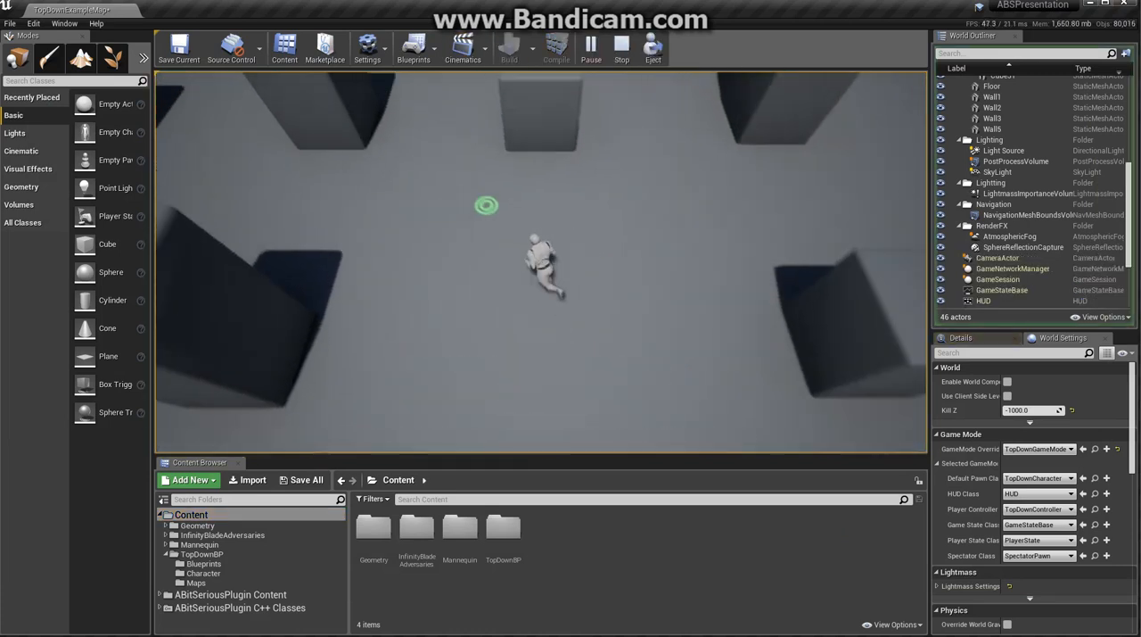
pyautogui.click(620, 46)
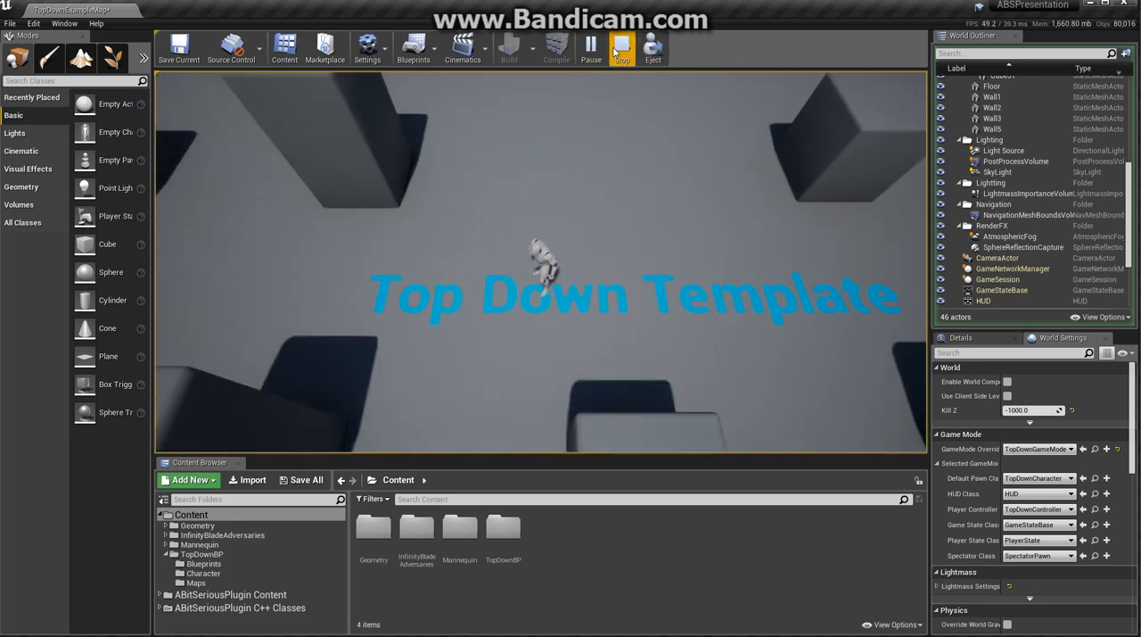
pyautogui.click(621, 47)
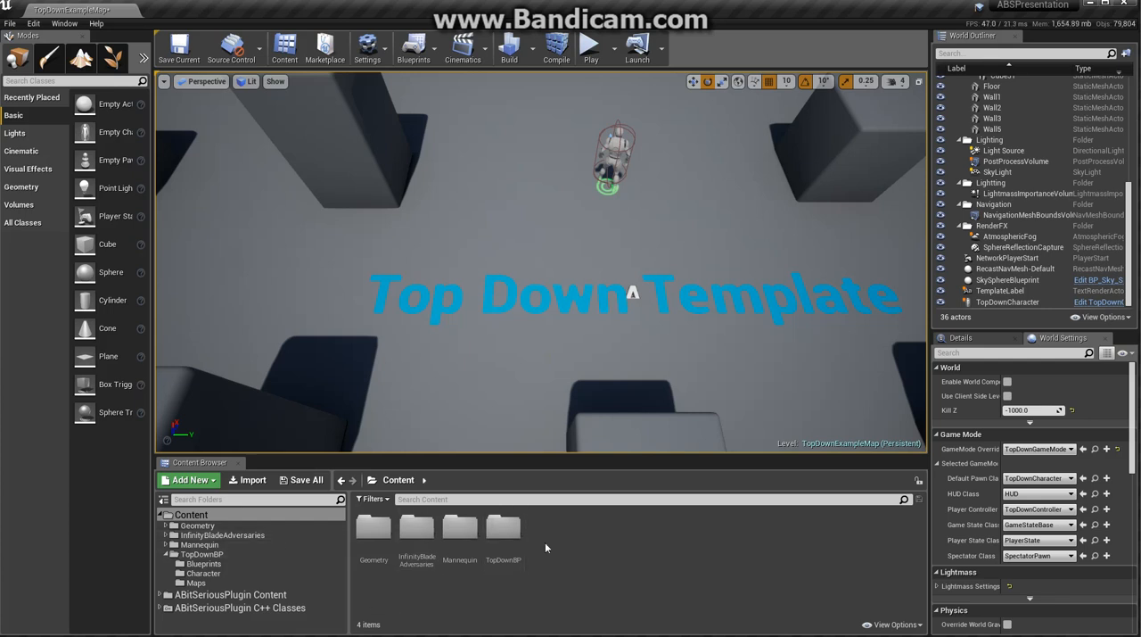
# - Create a new Enemy folder under Content and browse into it
pyautogui.click(189, 480)
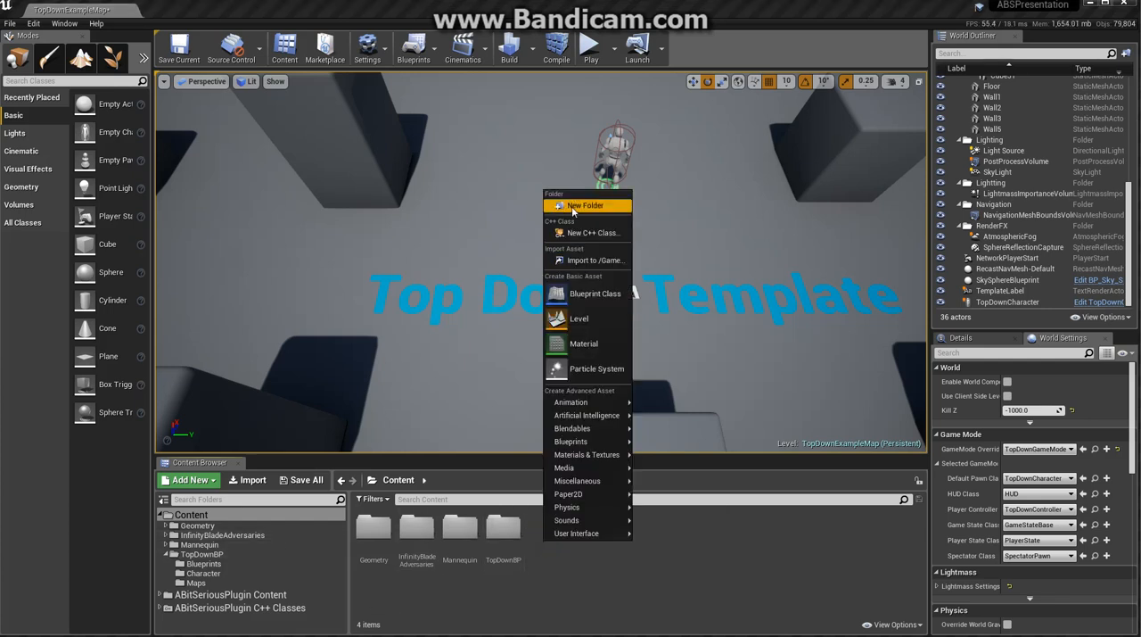
pyautogui.click(585, 205)
pyautogui.write('Enemy')
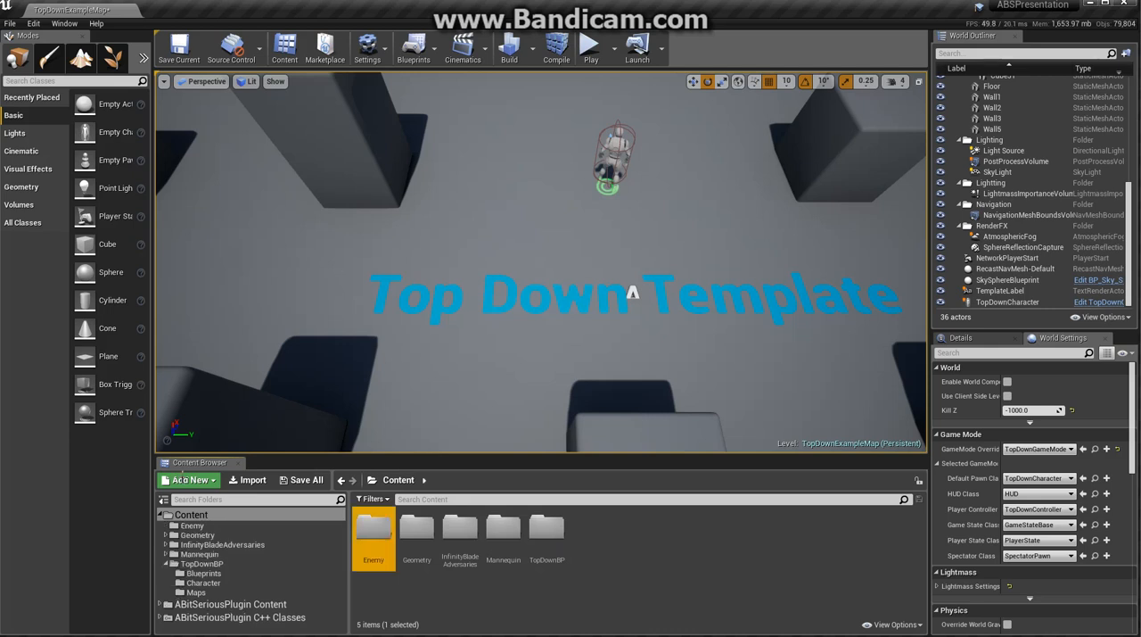
pyautogui.moveTo(221, 544)
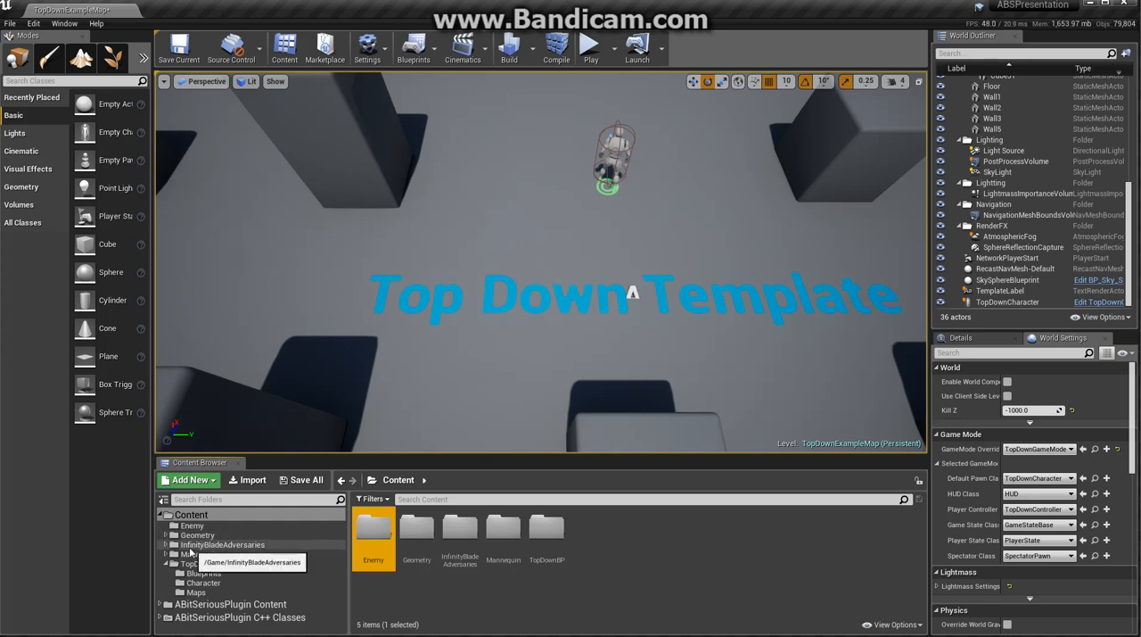
pyautogui.moveTo(337, 546)
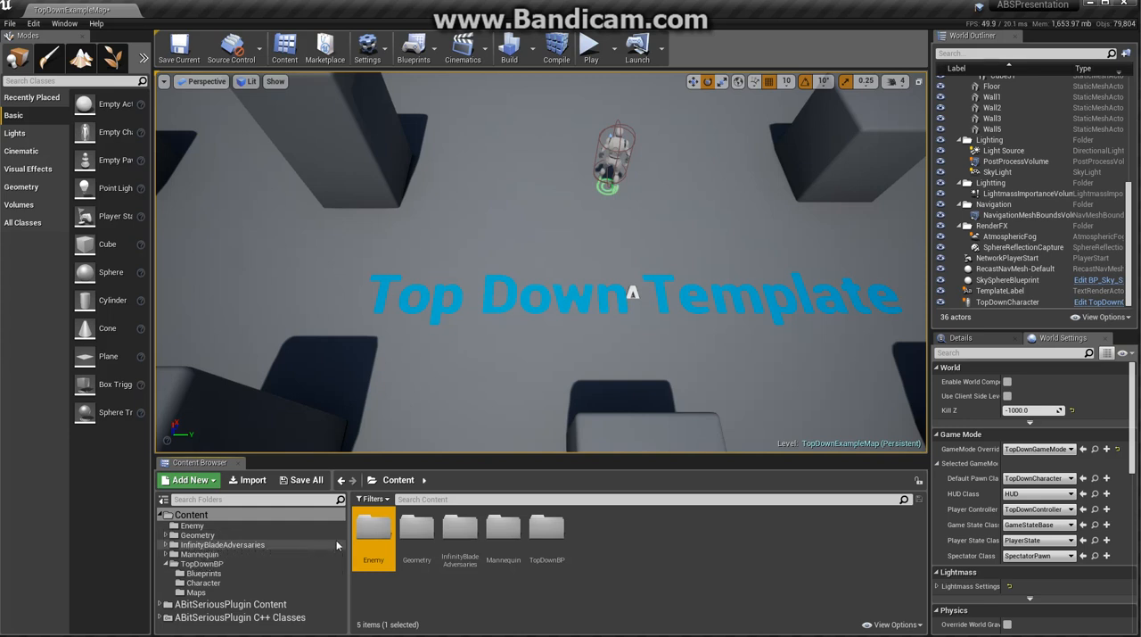
pyautogui.doubleClick(373, 531)
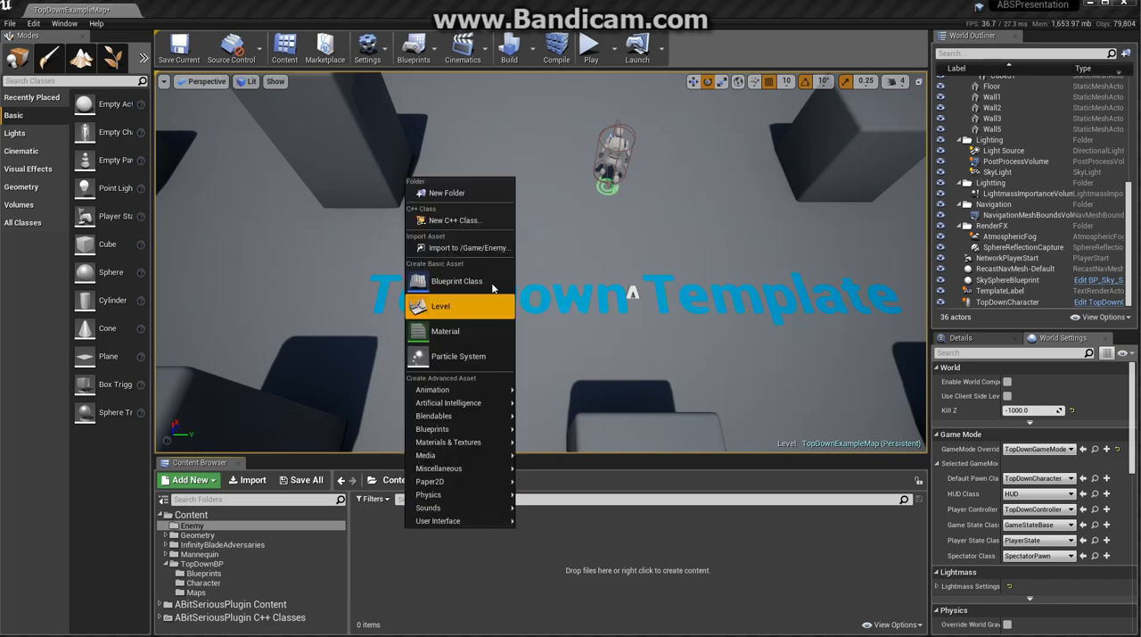
pyautogui.moveTo(457, 282)
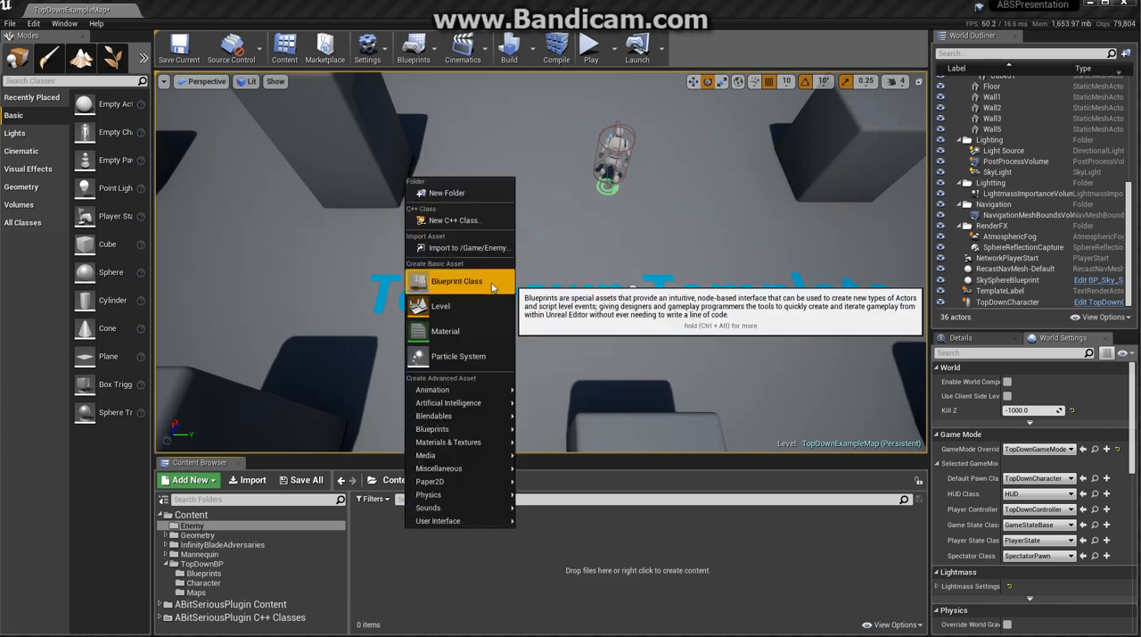
# - Create a Blueprint class in Enemy with ABSBaseEnemyCharacter as its parent
pyautogui.click(456, 280)
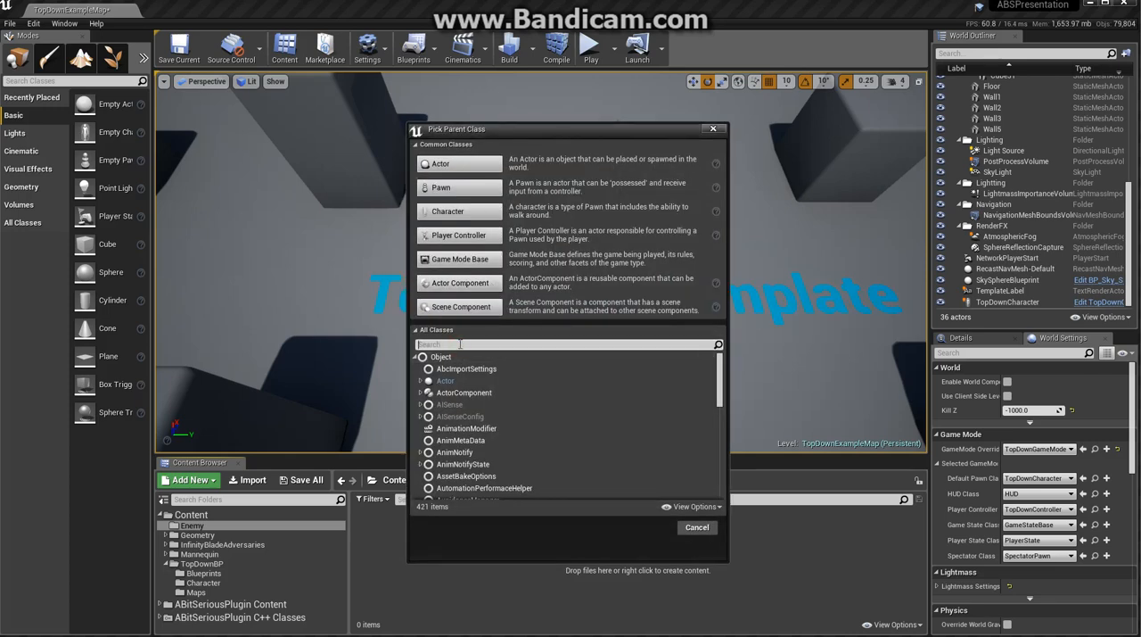
pyautogui.write('ABSBaseEne')
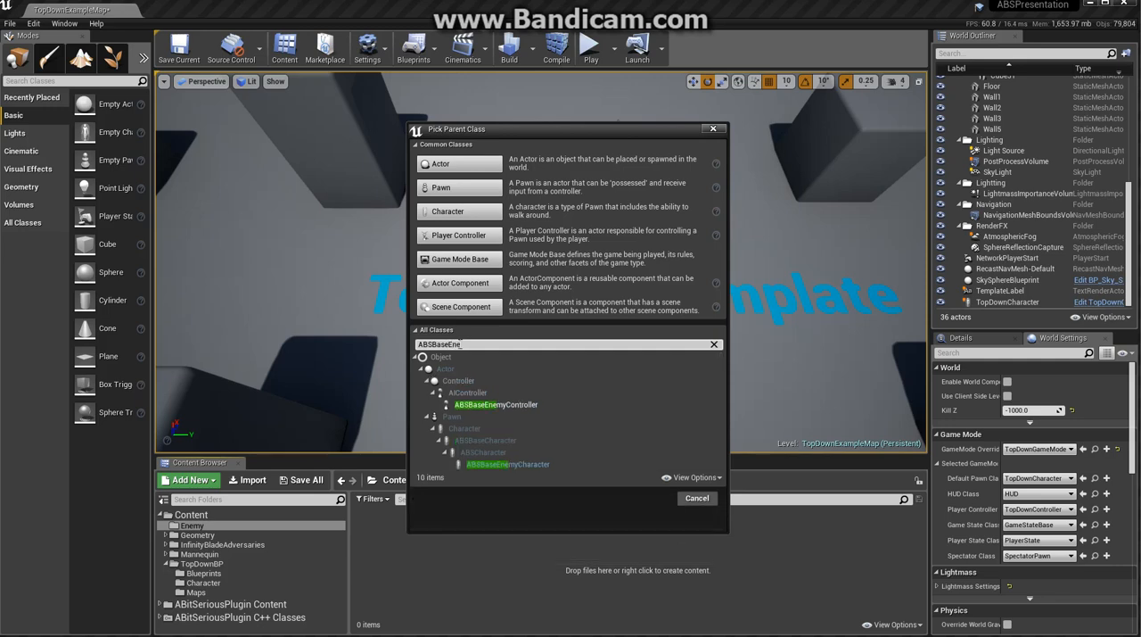
pyautogui.click(508, 464)
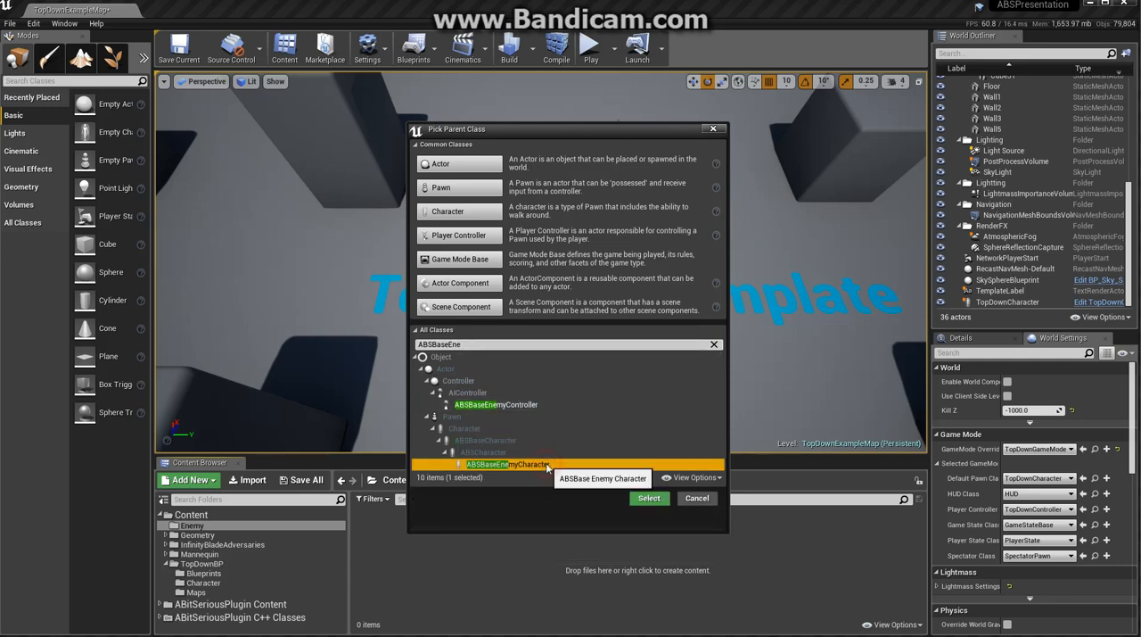
pyautogui.click(649, 497)
pyautogui.write('BaseEne')
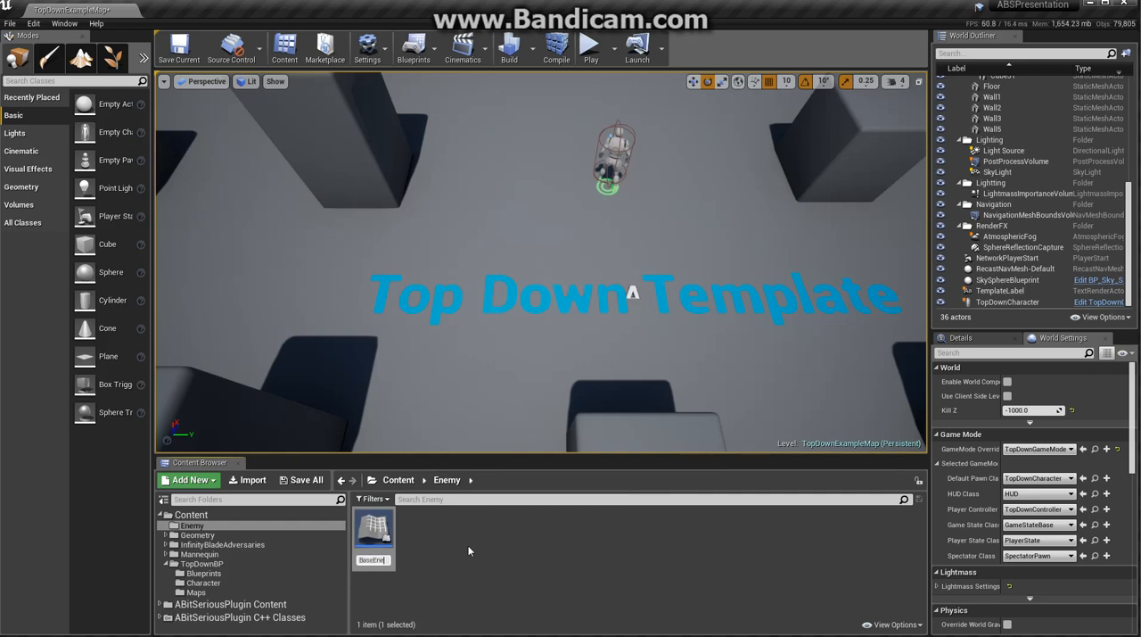
pyautogui.moveTo(375, 535)
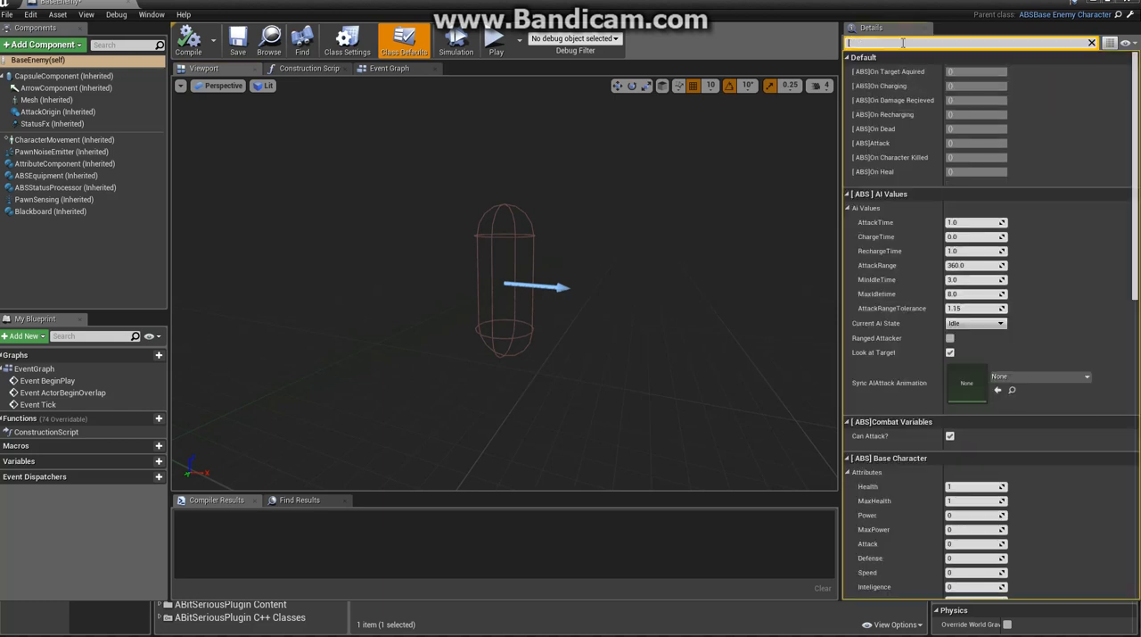
# - Narrow BaseEnemy's Details panel to the ABS enemy settings
pyautogui.write('[ABS')
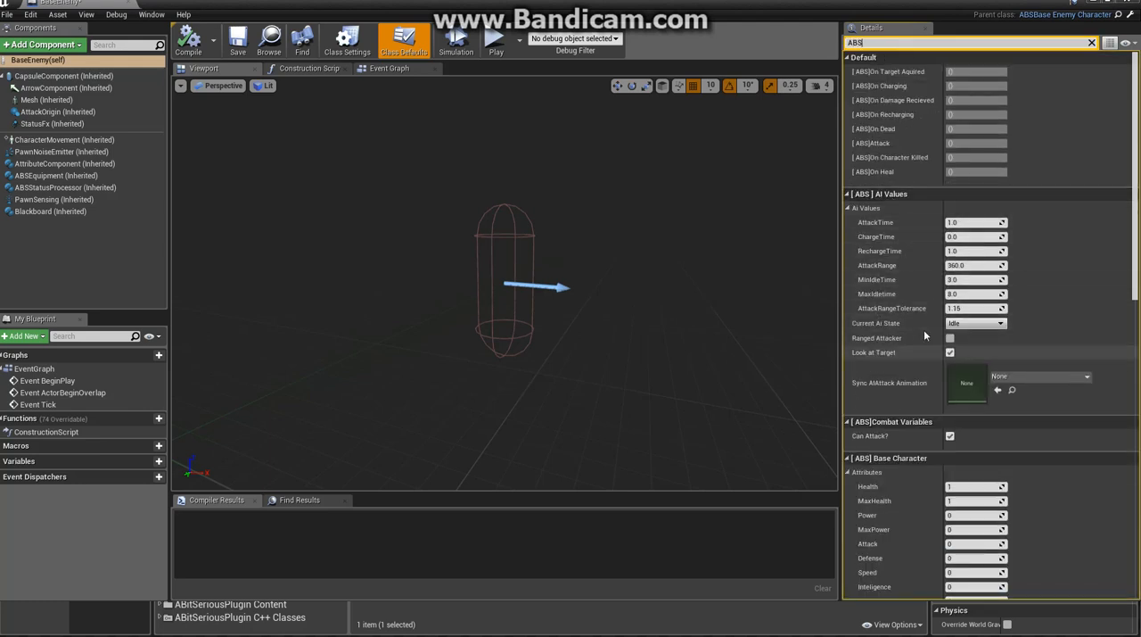
pyautogui.moveTo(906, 301)
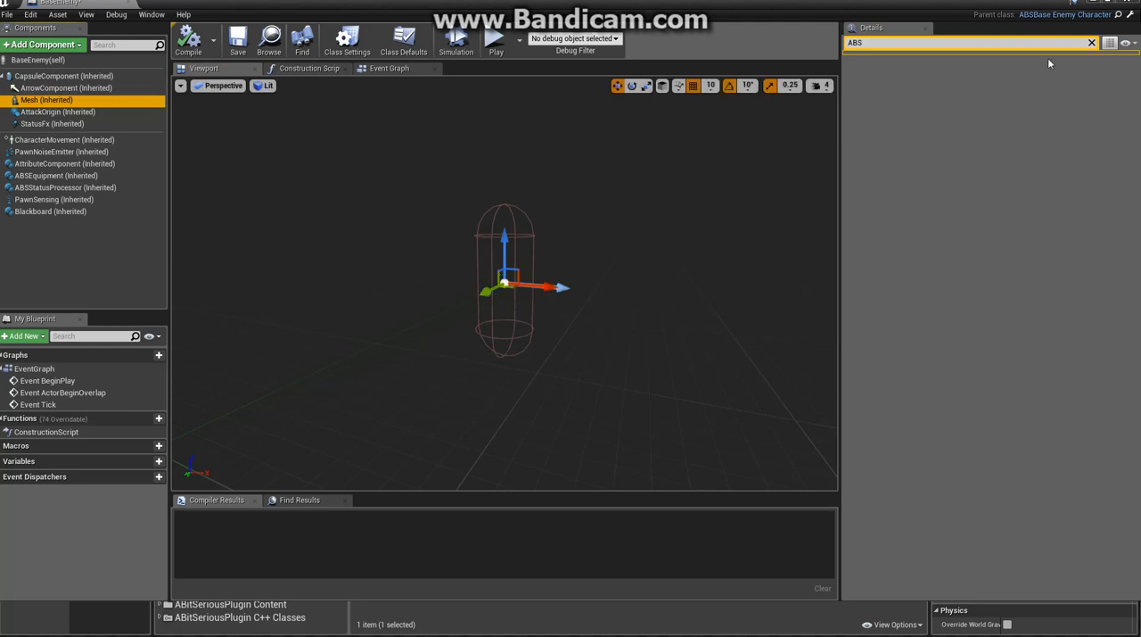
# - Set BaseEnemy's mesh to SK_Troll_Poison at Z -90, rotated Z -90, and compile
pyautogui.click(1092, 43)
pyautogui.write('Troll')
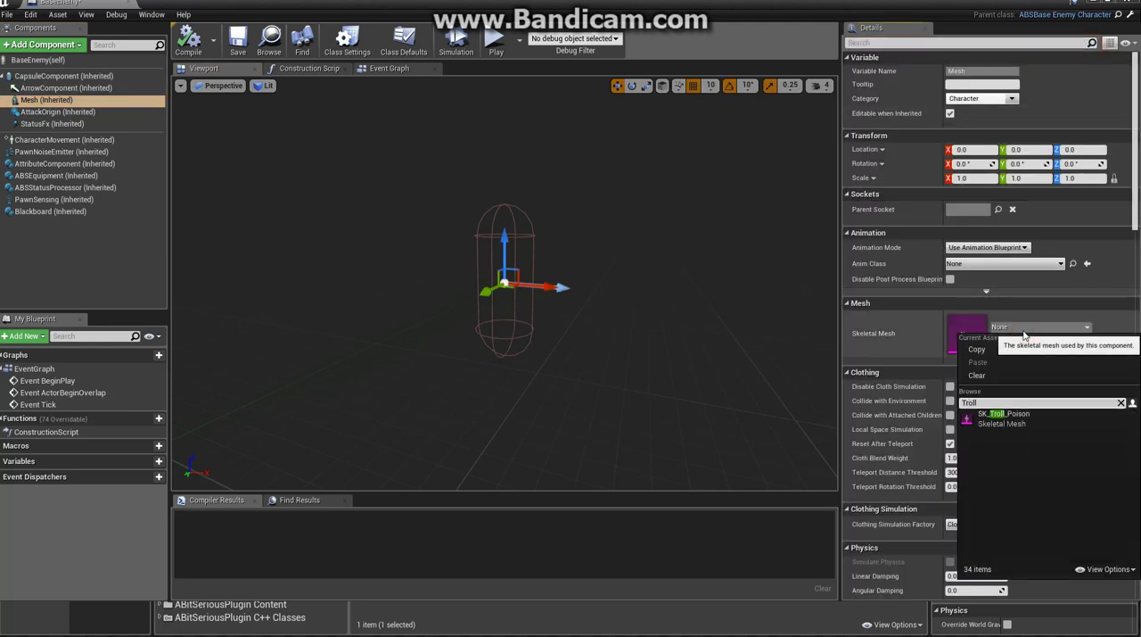
pyautogui.click(1003, 413)
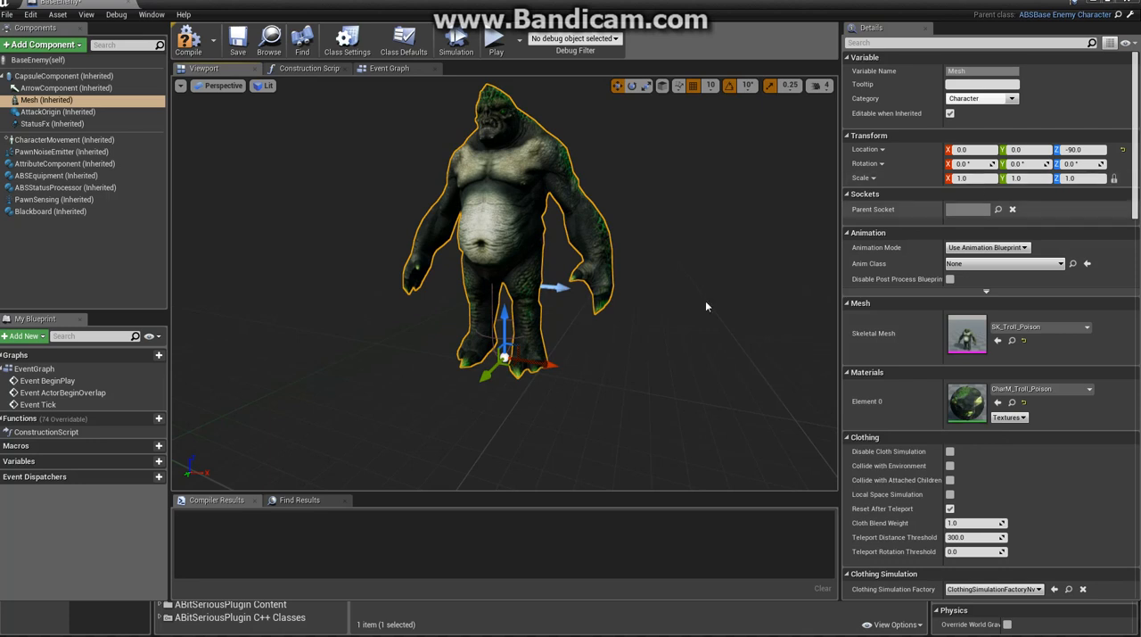
pyautogui.click(631, 86)
pyautogui.write('0.6')
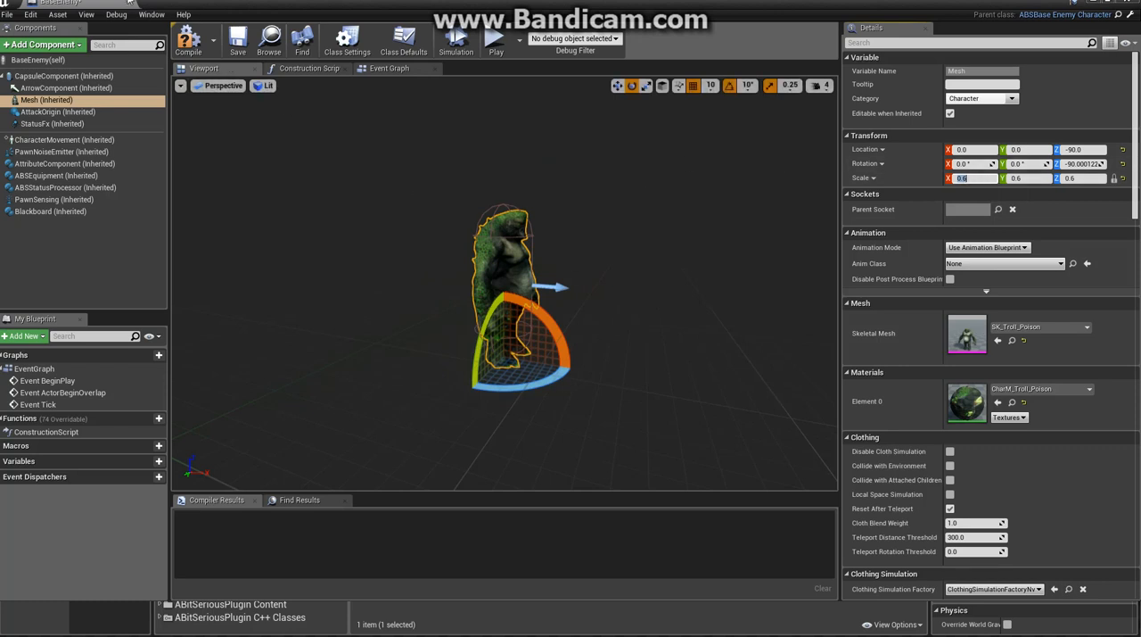
pyautogui.click(189, 37)
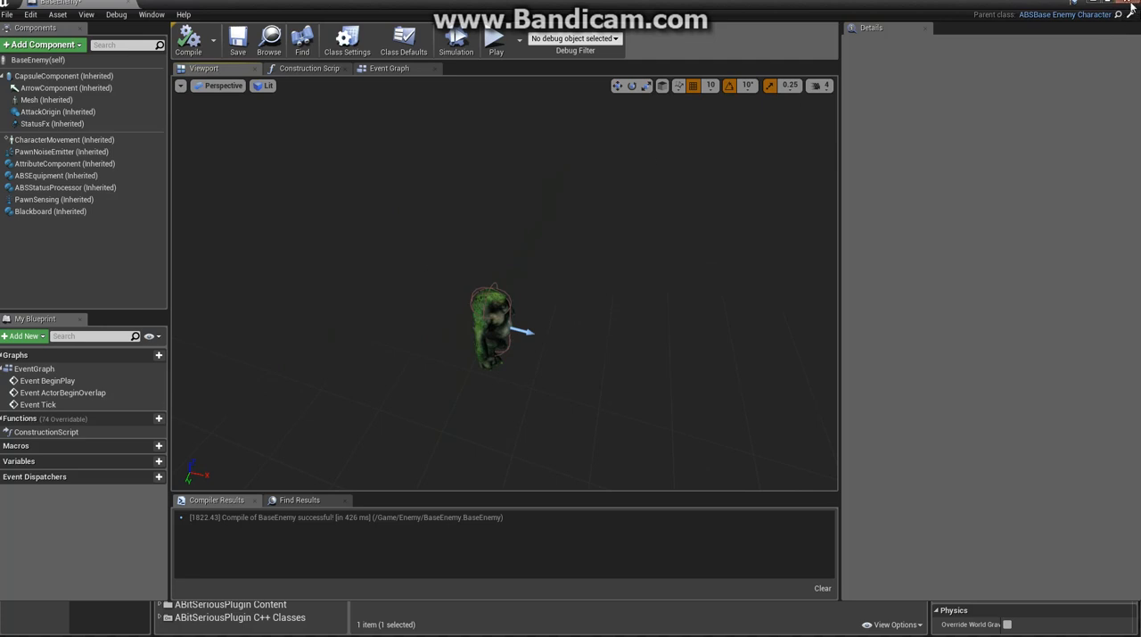
pyautogui.moveTo(239, 37)
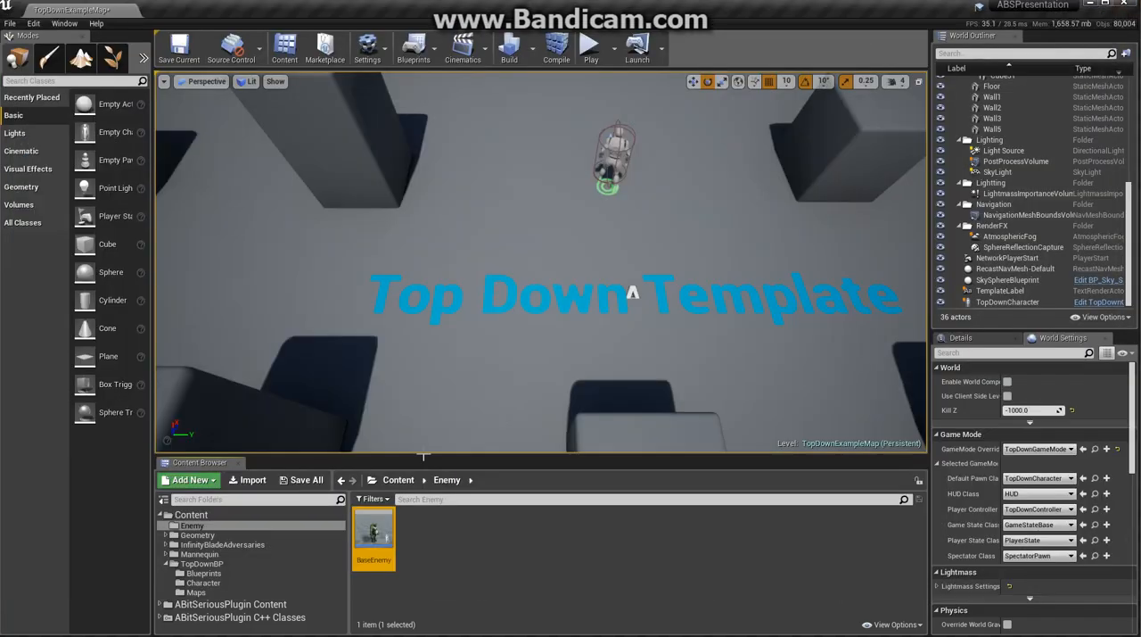
# - Place a BaseEnemy troll in the level near the text and play-test it
pyautogui.moveTo(375, 531); pyautogui.dragTo(366, 267)
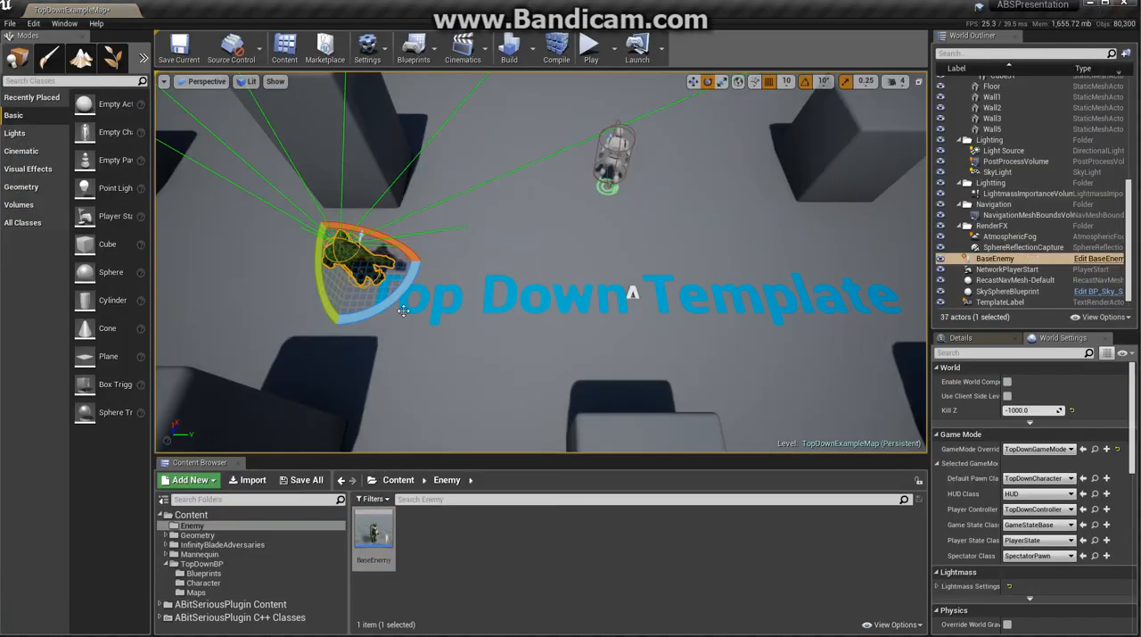
pyautogui.click(590, 45)
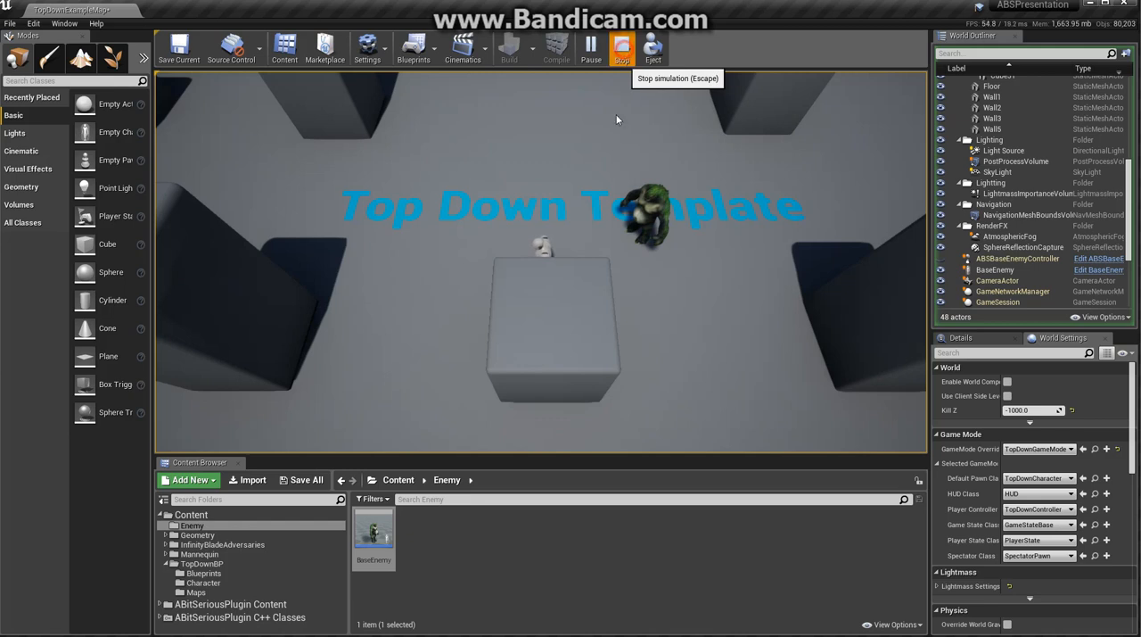
# - Stop play and inspect ABSCharAnimTemplate in the plugin's Animation folder
pyautogui.click(620, 49)
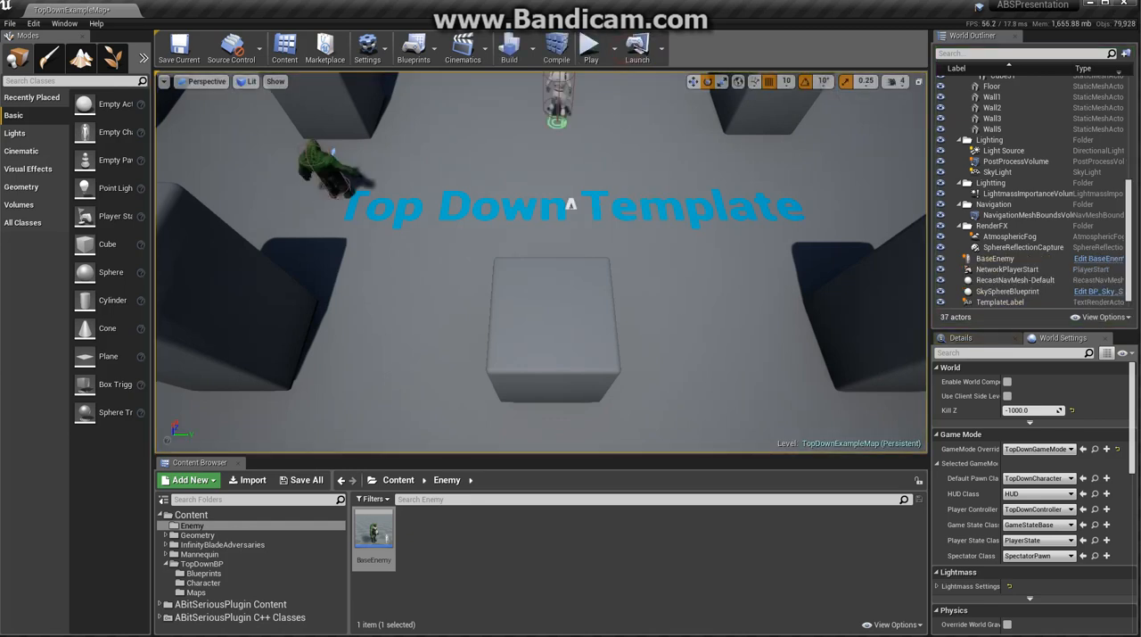
pyautogui.click(189, 480)
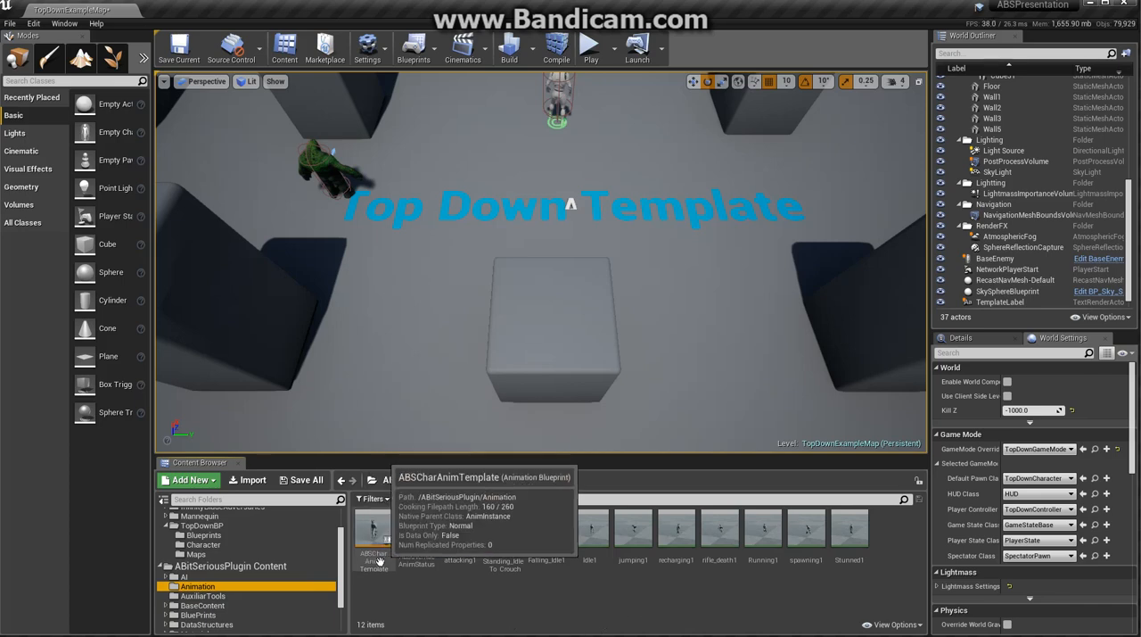
pyautogui.doubleClick(375, 535)
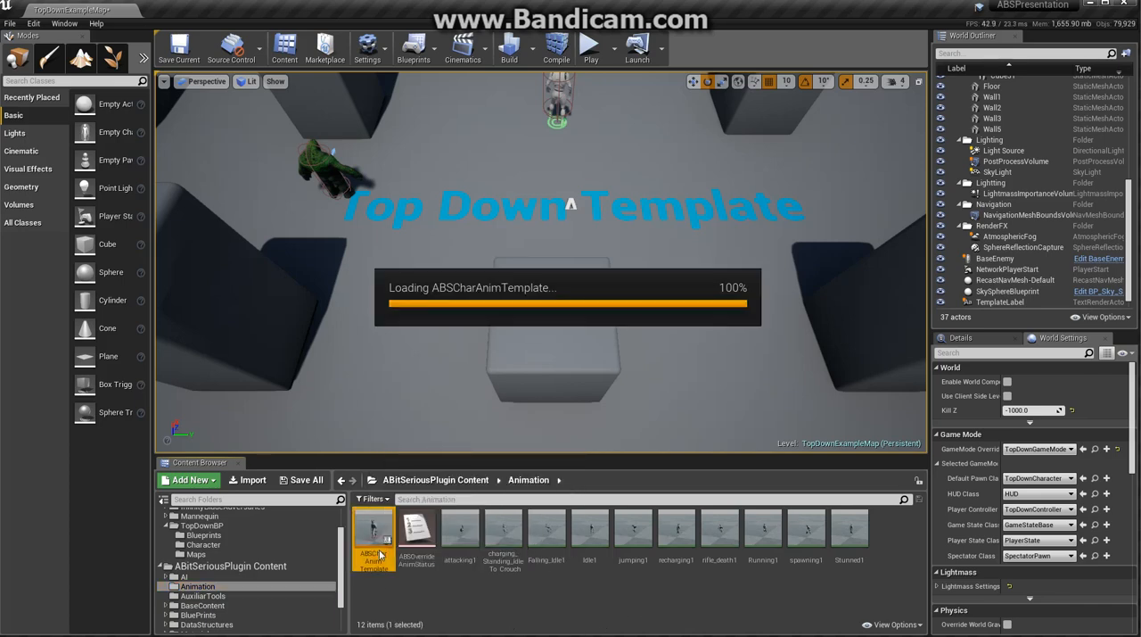
pyautogui.doubleClick(375, 539)
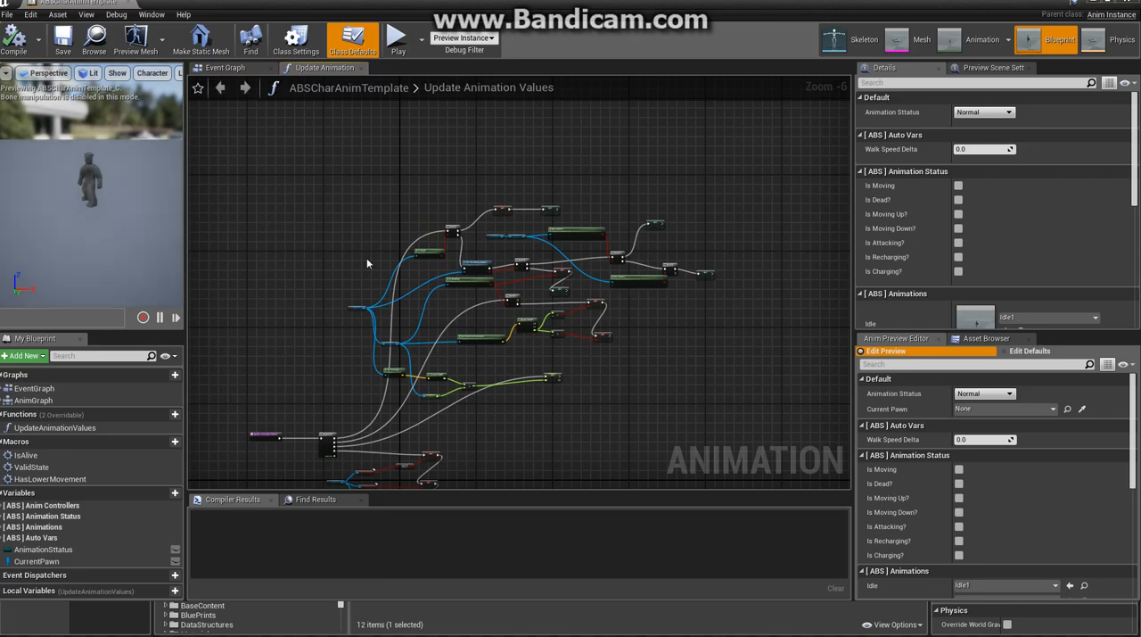
pyautogui.scroll(3)
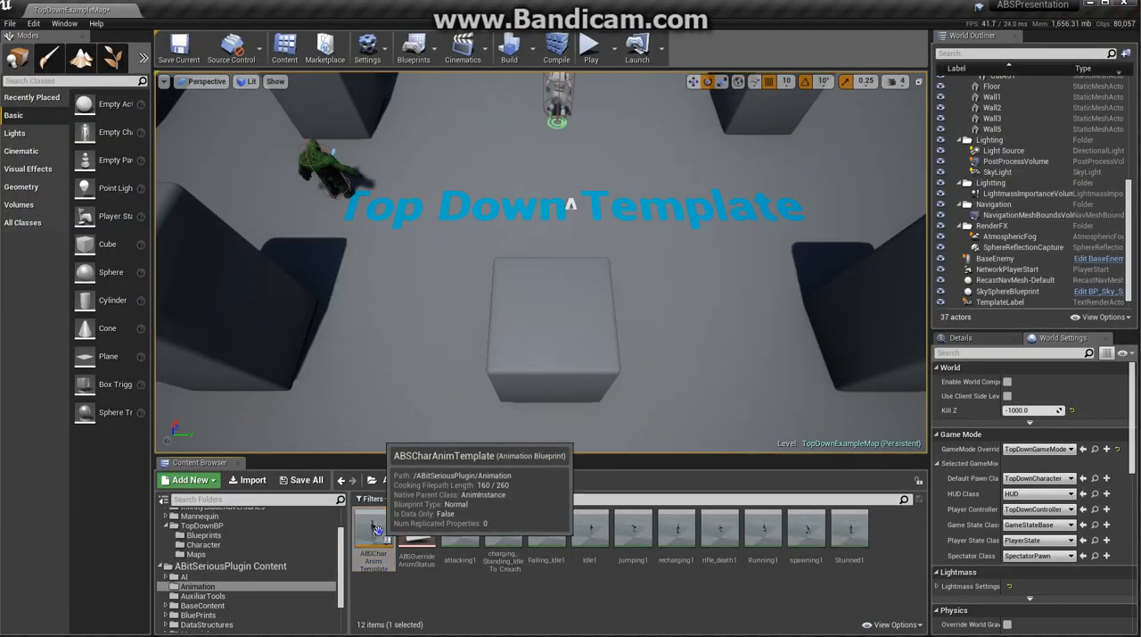
# - Duplicate-and-retarget ABSCharAnimTemplate, listing all skeletons, no asset remap, and choose Troll_Skeleton
pyautogui.rightClick(375, 535)
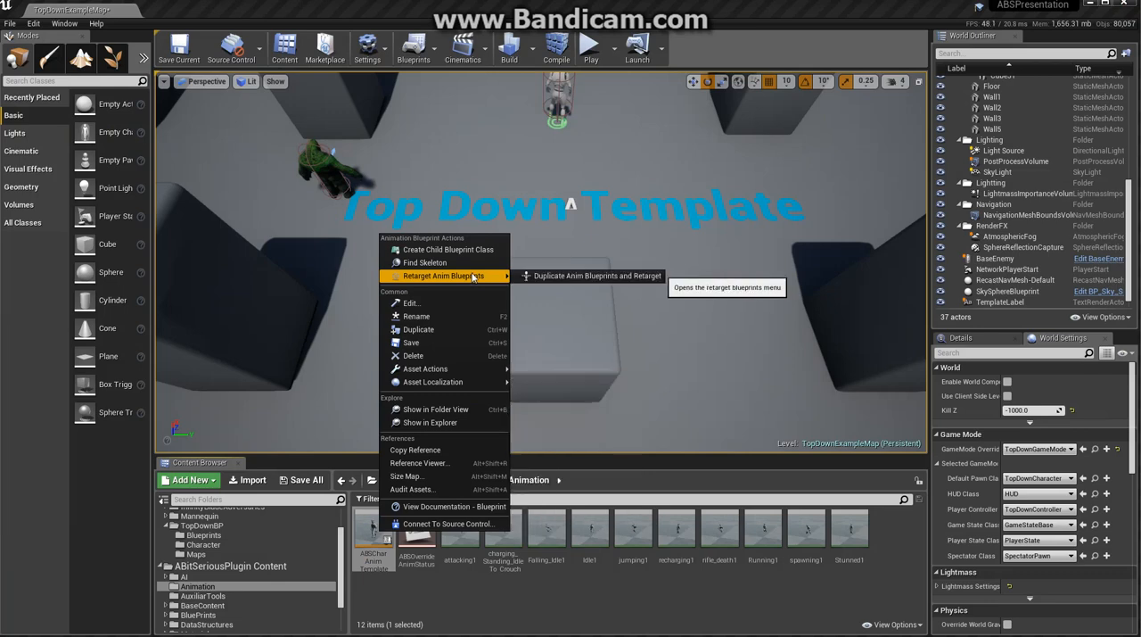
pyautogui.moveTo(595, 274)
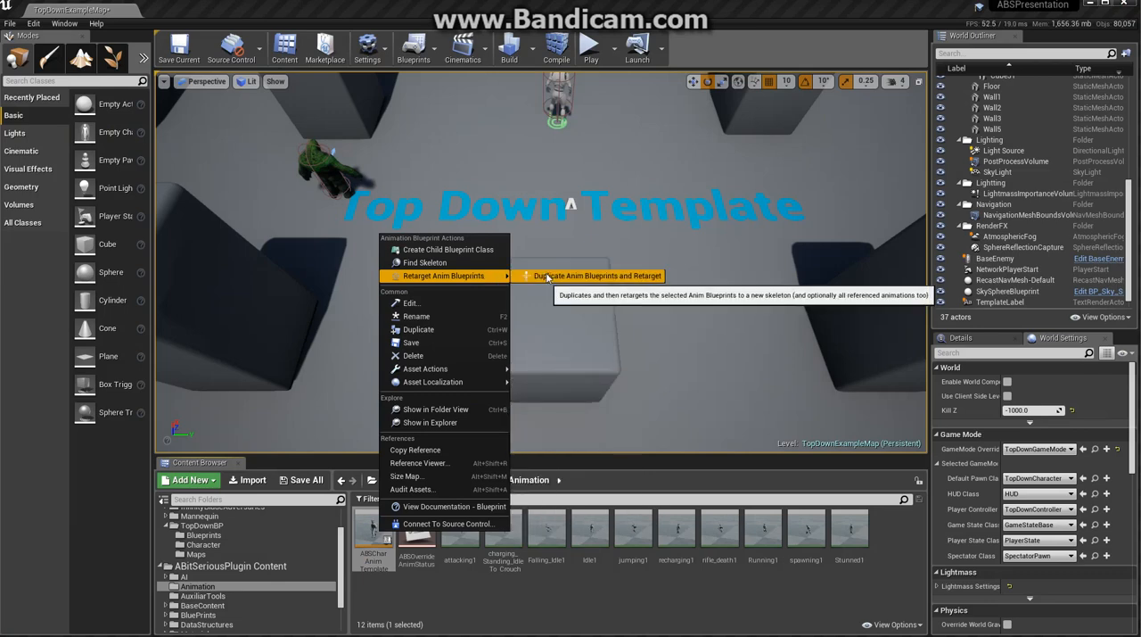
pyautogui.click(596, 275)
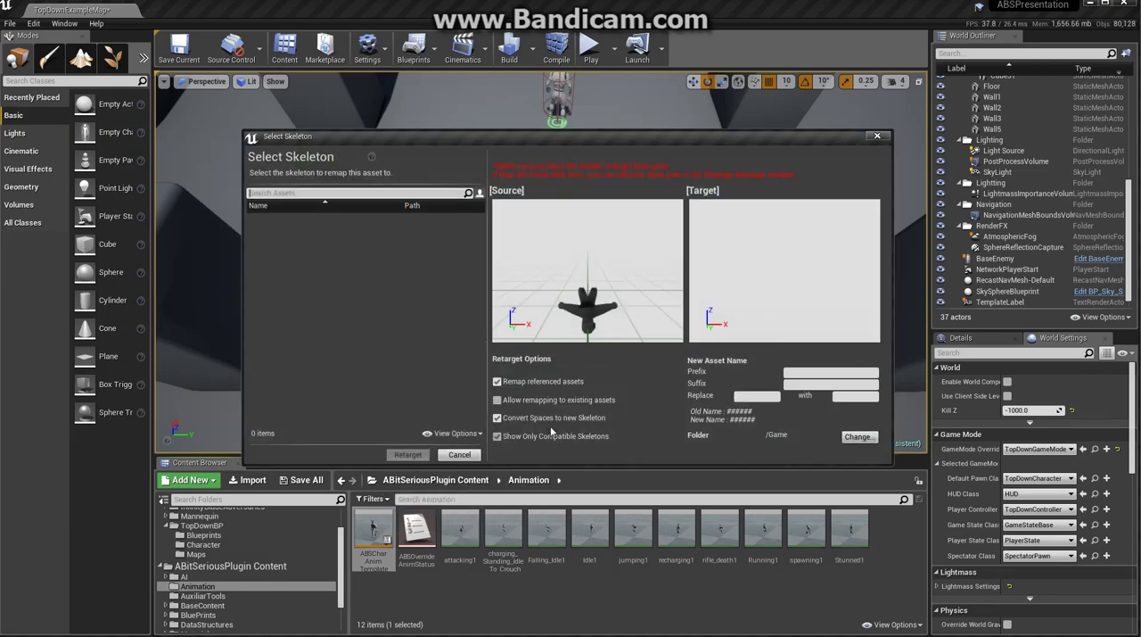
pyautogui.click(498, 400)
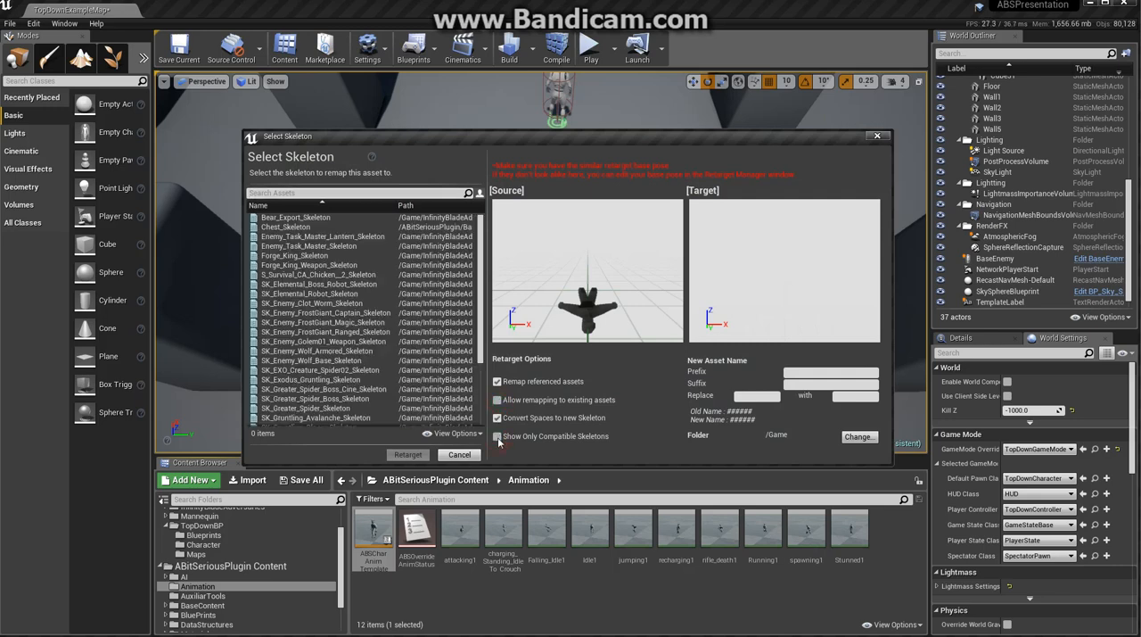
pyautogui.click(497, 435)
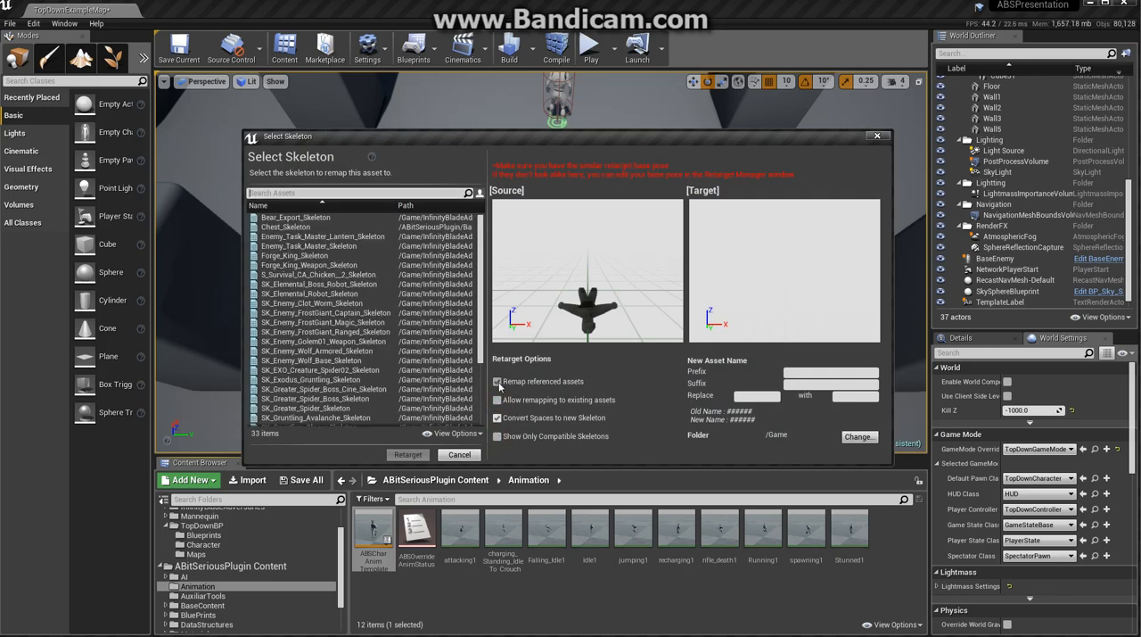
pyautogui.click(496, 382)
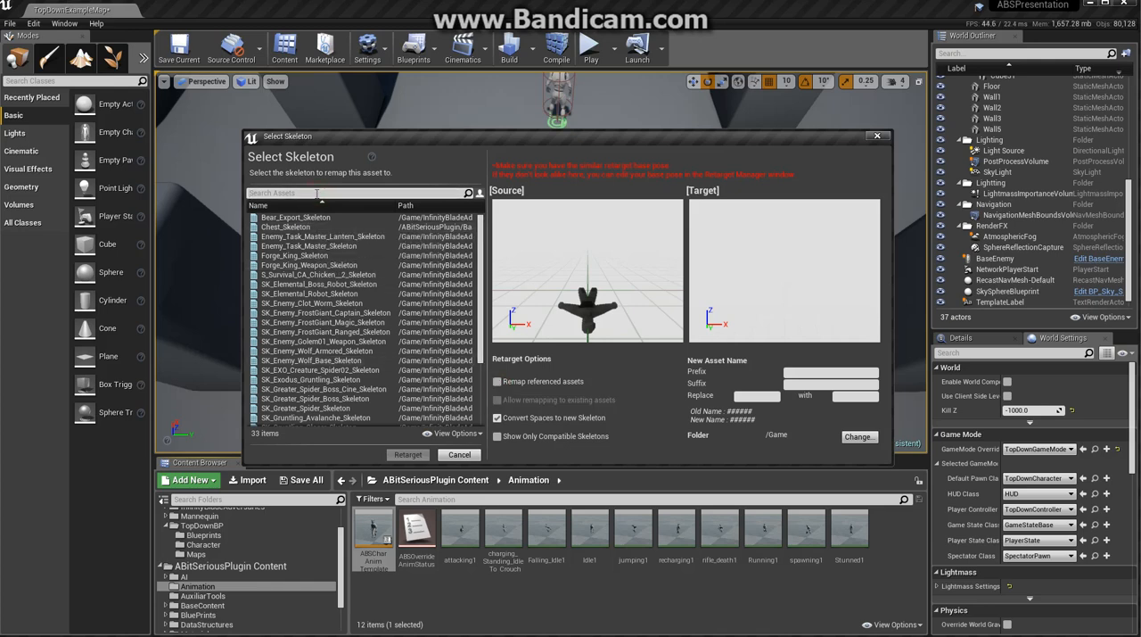
pyautogui.write('Troll')
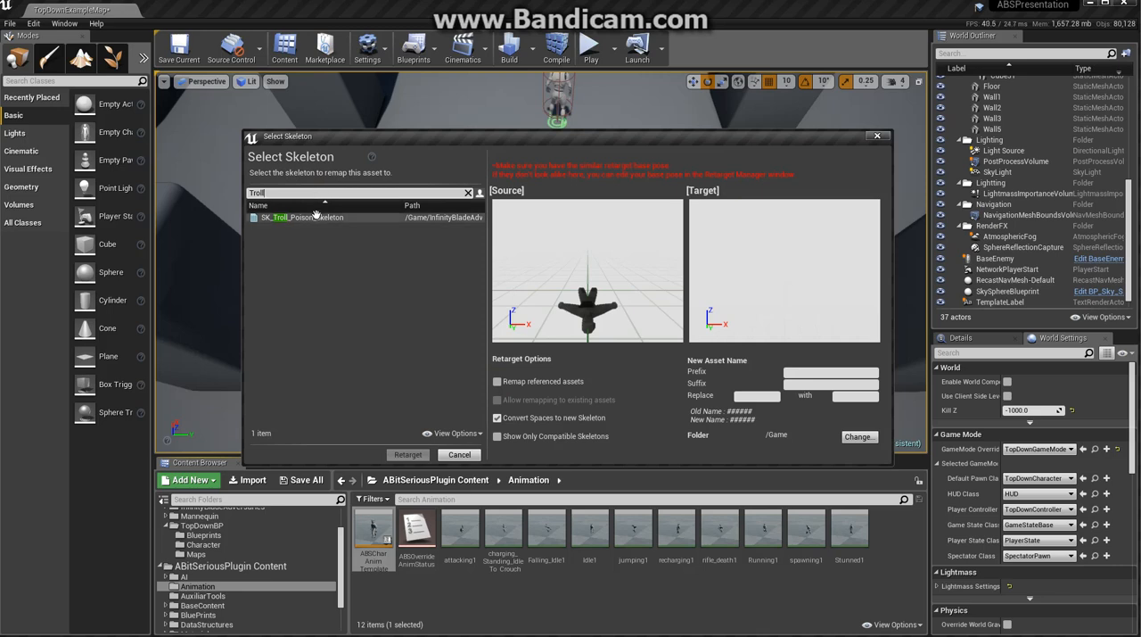
pyautogui.click(303, 217)
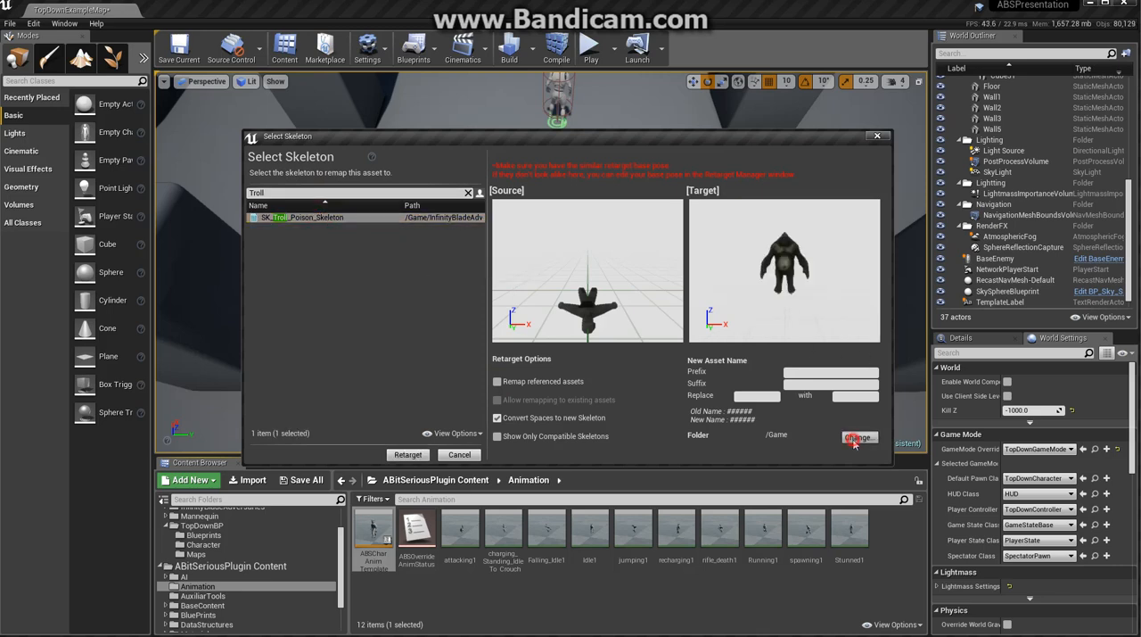
# - Set the Enemy folder as destination and confirm retargeting onto the Troll skeleton
pyautogui.click(858, 437)
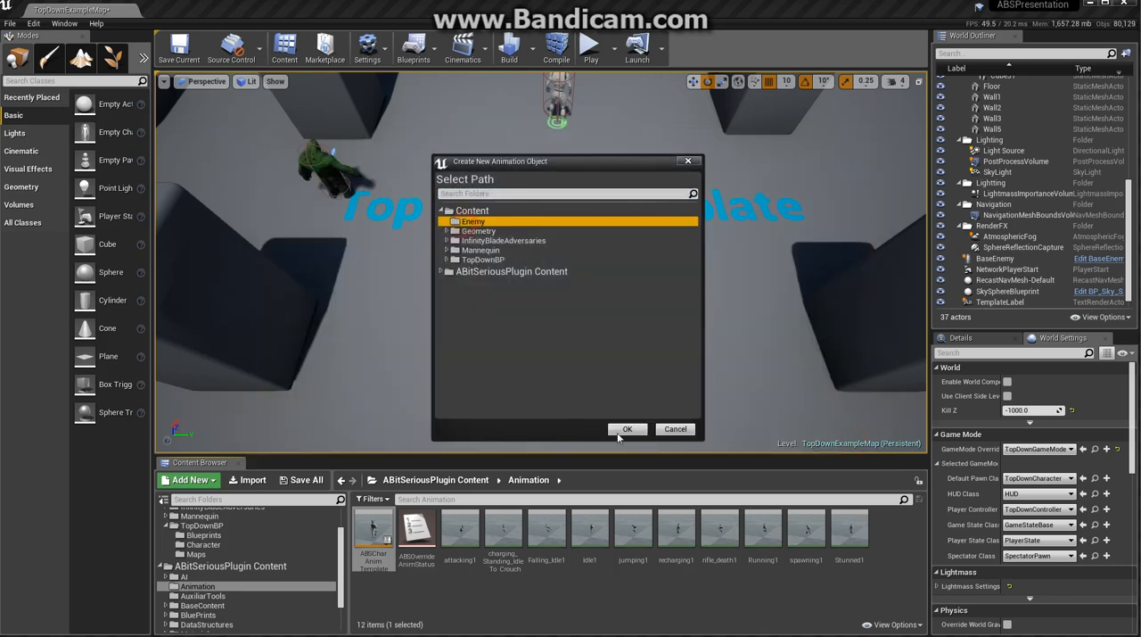
pyautogui.click(628, 430)
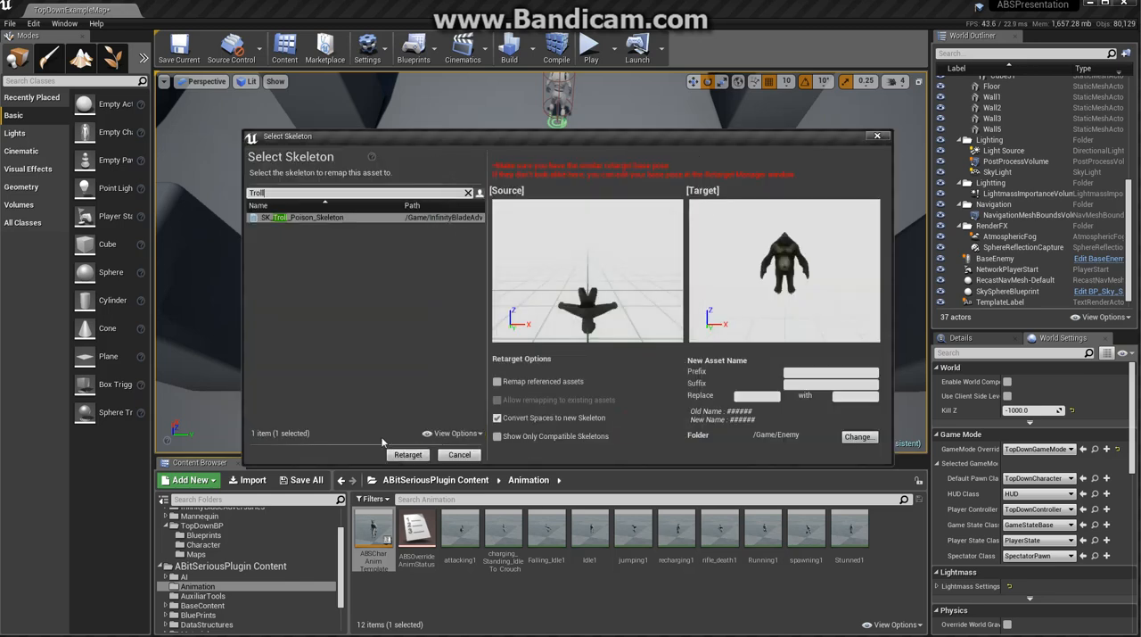
pyautogui.moveTo(335, 424)
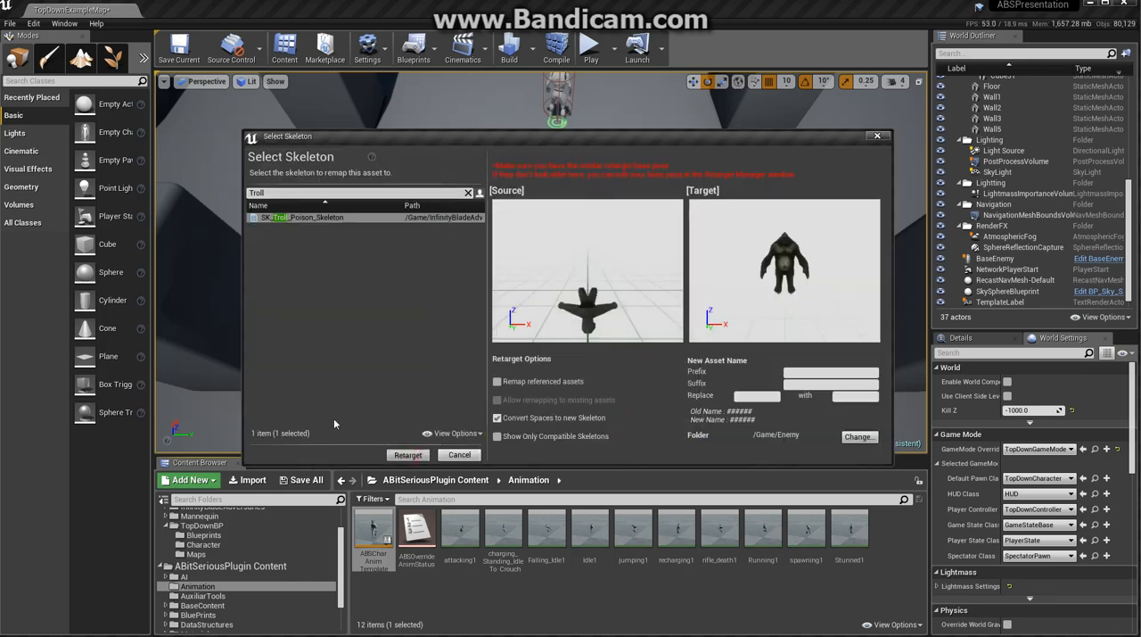
pyautogui.click(407, 455)
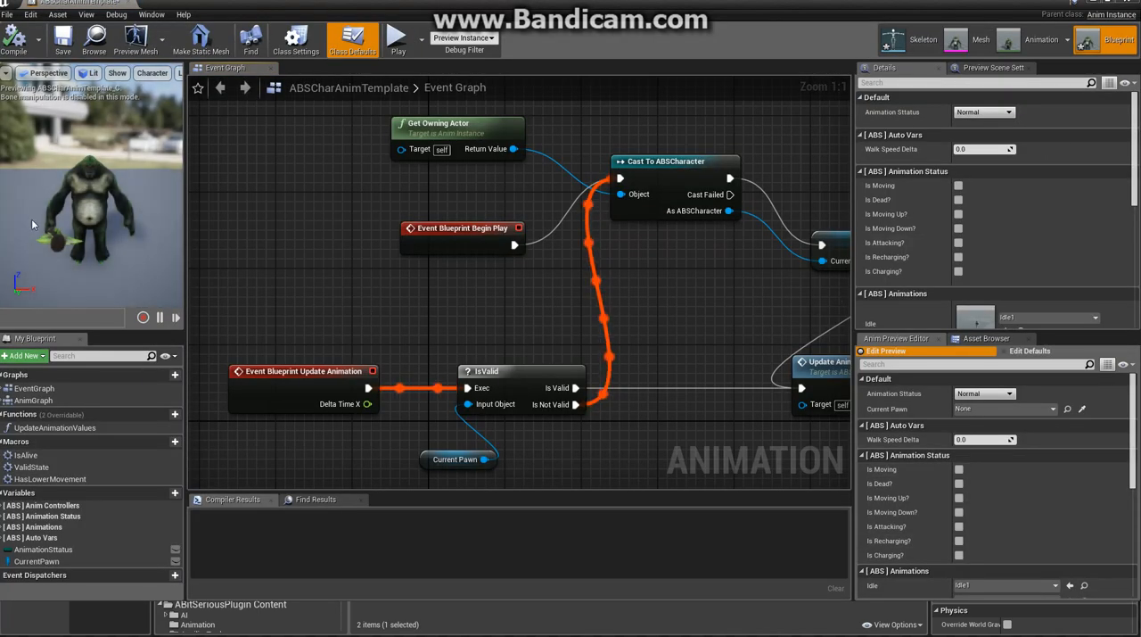
pyautogui.moveTo(139, 249)
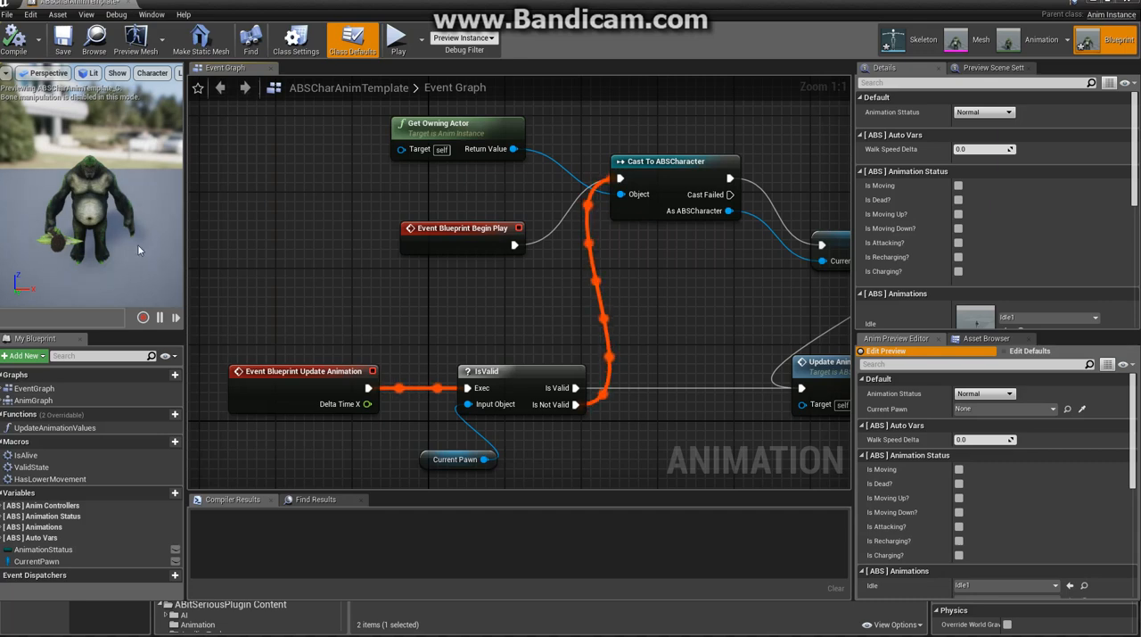
# - Assign Troll sequences to the Idle and Walking slots, picking the Troll forward walk
pyautogui.scroll(3)
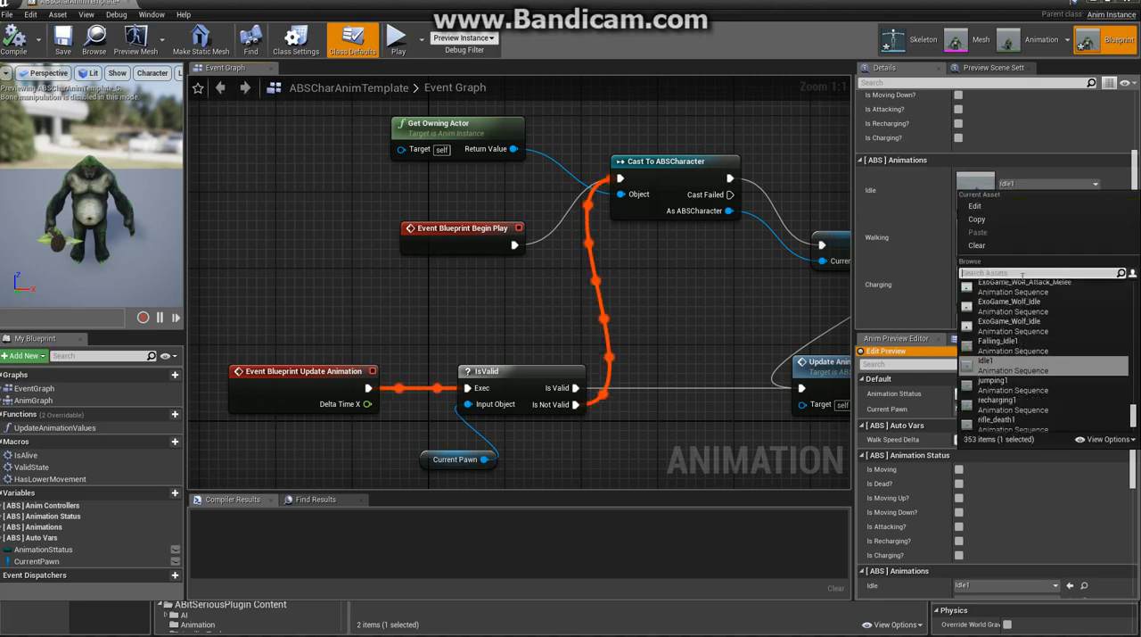
pyautogui.write('Troll')
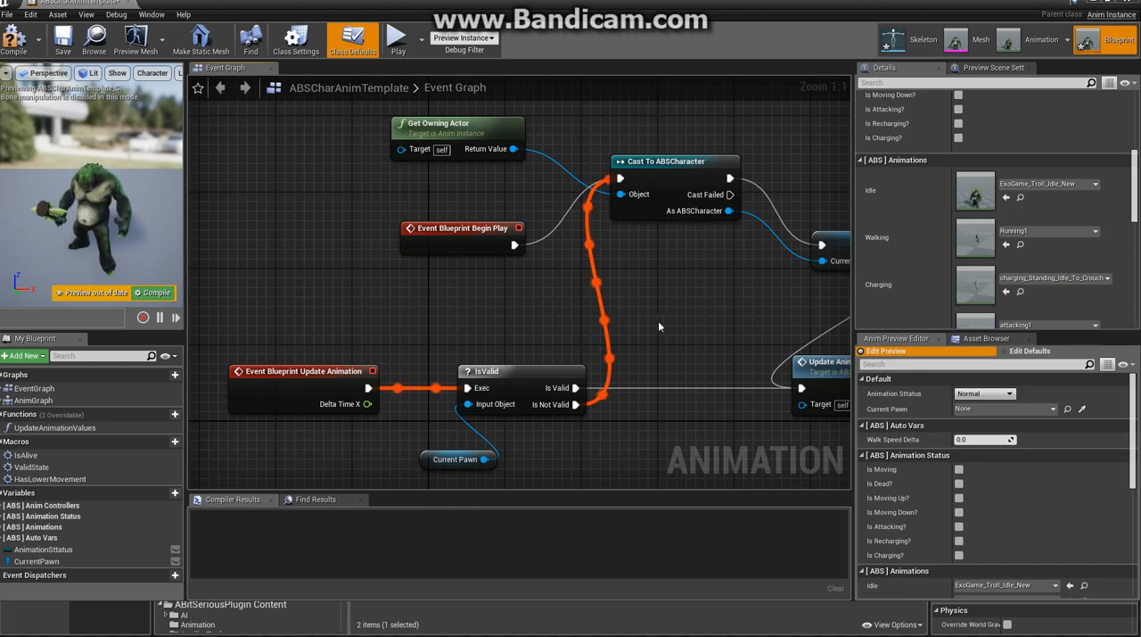
pyautogui.click(1095, 231)
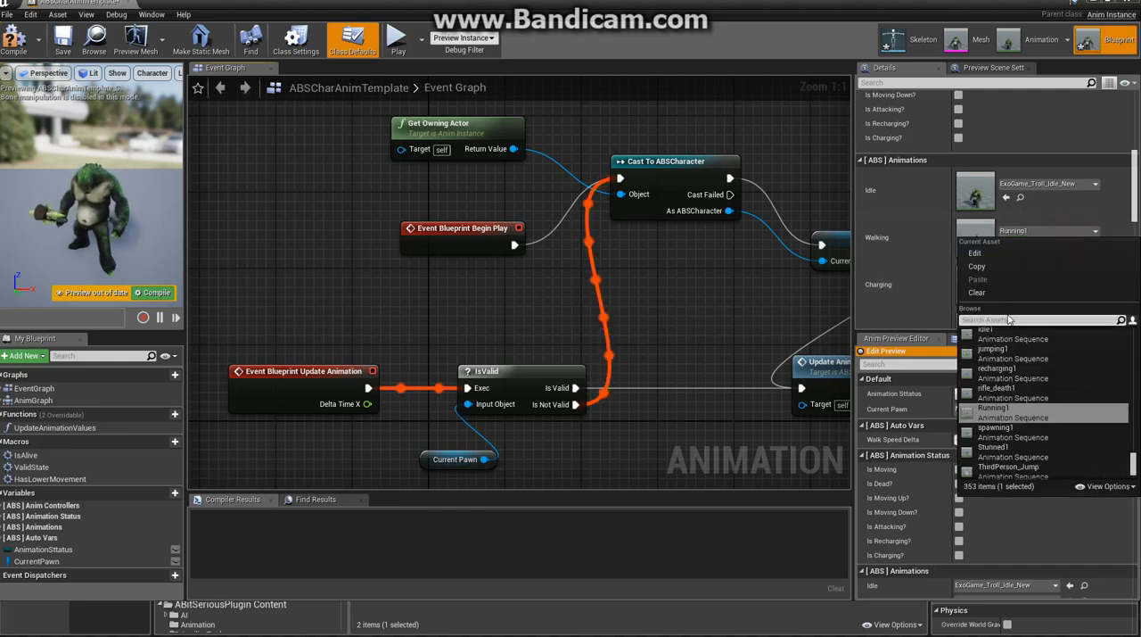
pyautogui.write('Troll_')
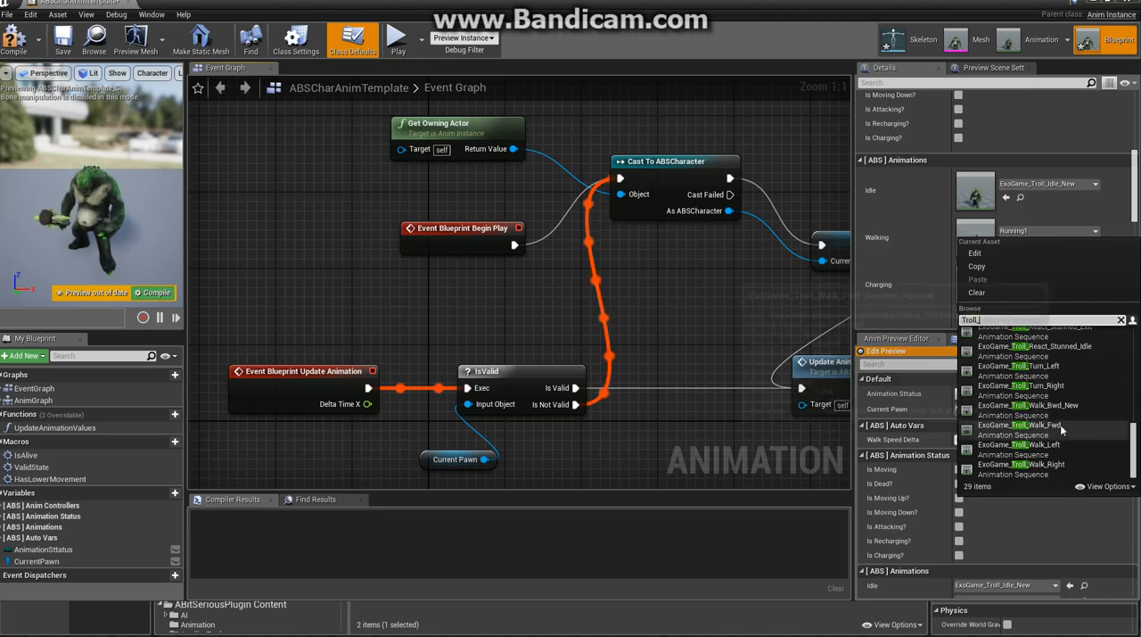
pyautogui.click(1020, 424)
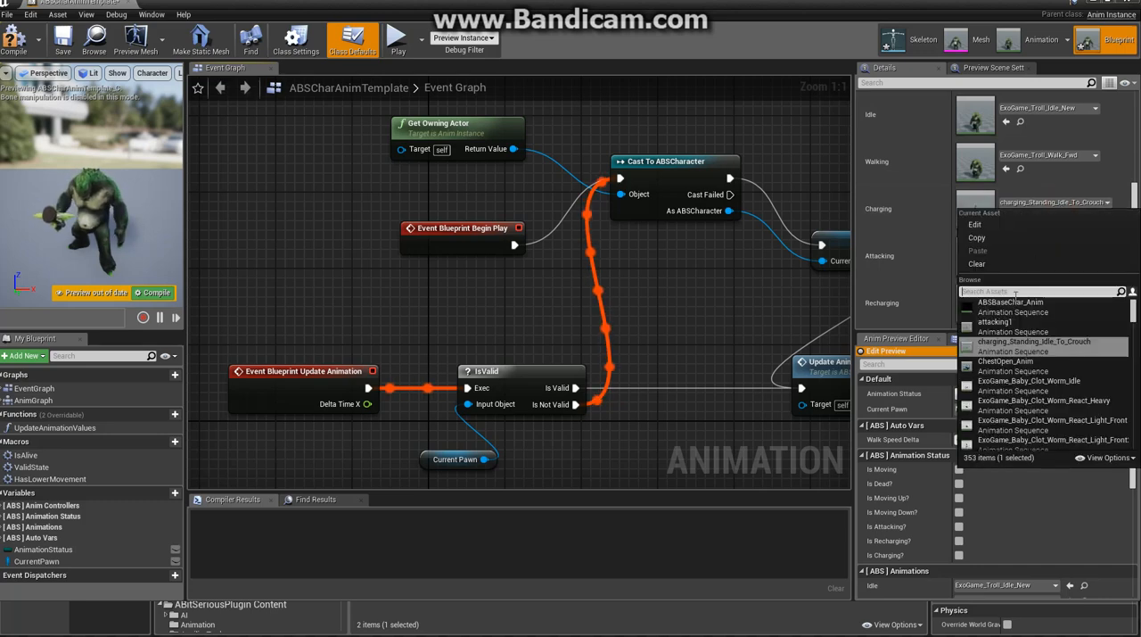
pyautogui.write('Troll_idle')
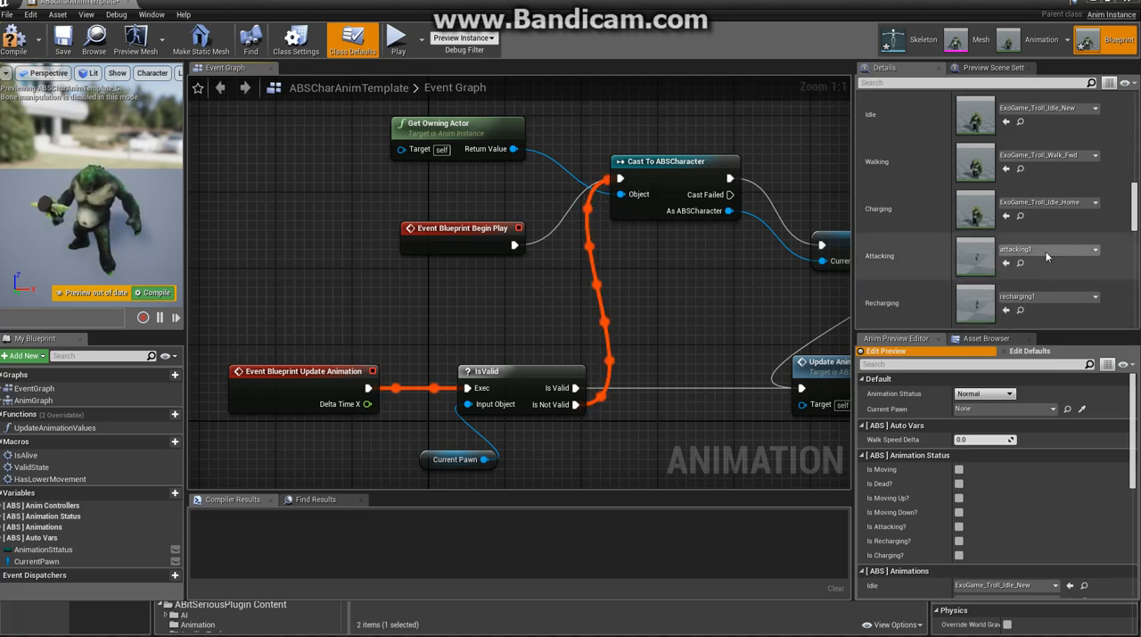
# - Assign Troll sequences to the Charging, Attacking, Recharging and Dead slots
pyautogui.click(1095, 249)
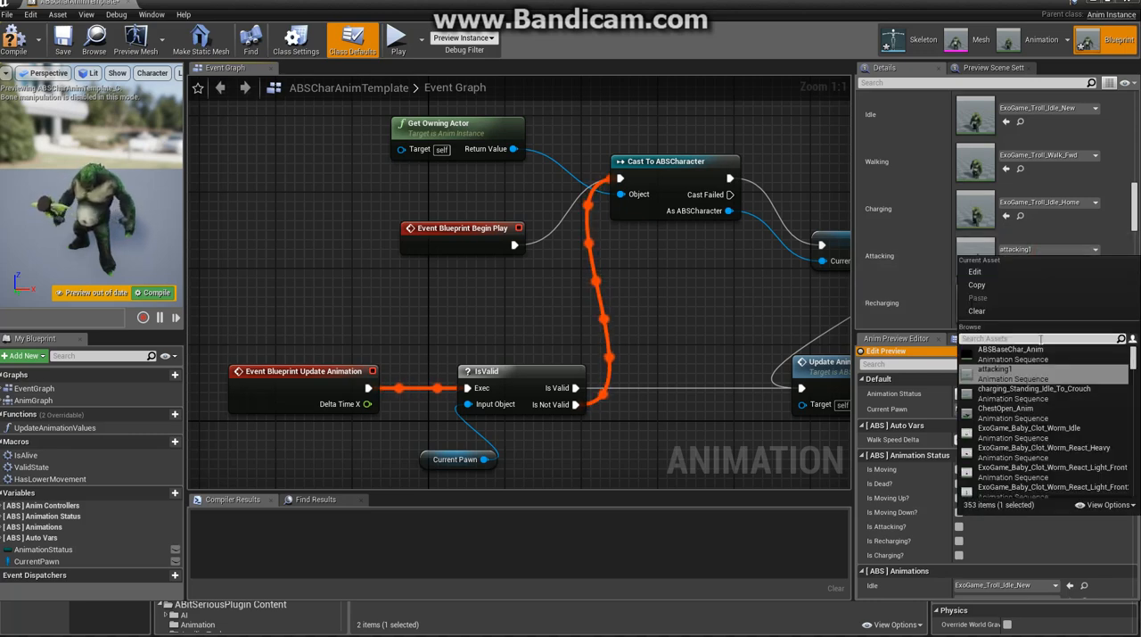
pyautogui.write('Troll_')
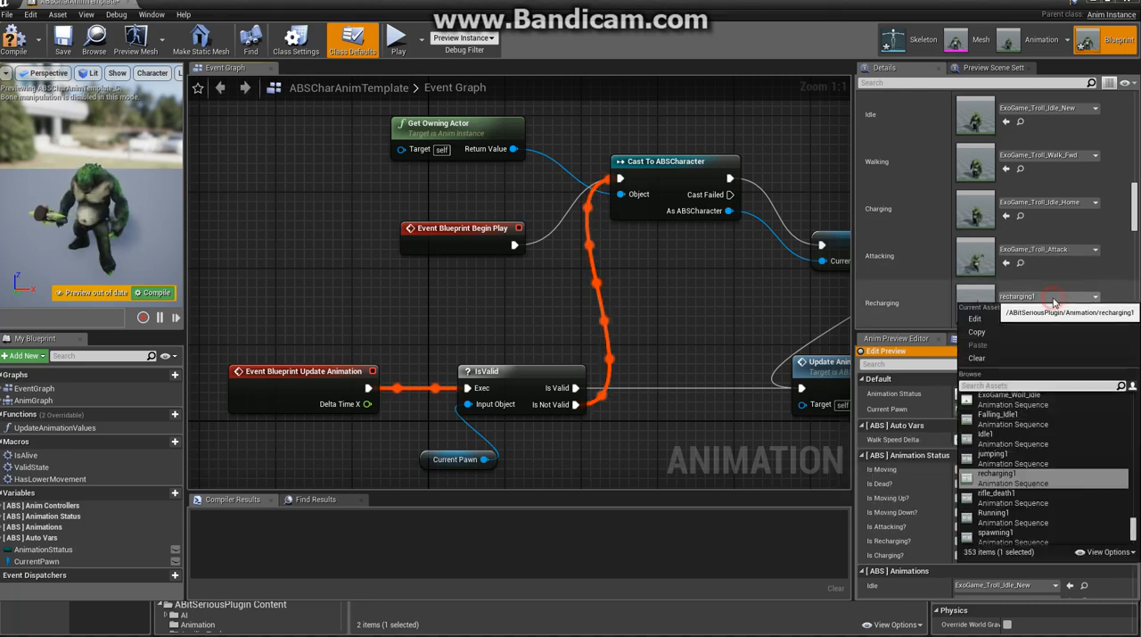
pyautogui.write('Tro')
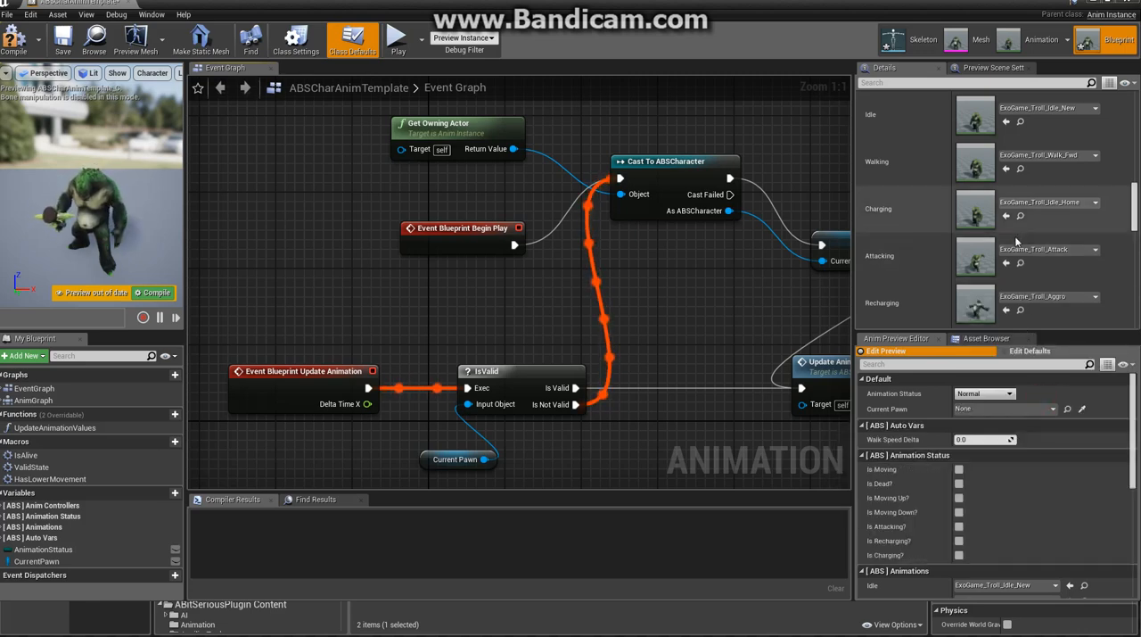
pyautogui.scroll(-3)
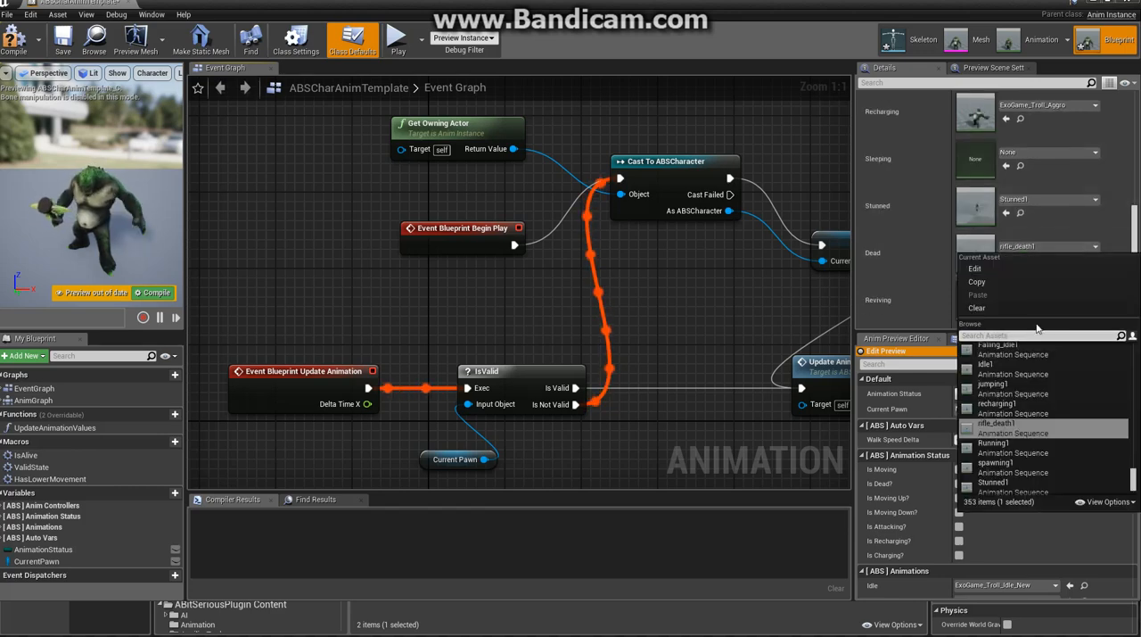
pyautogui.write('Troll')
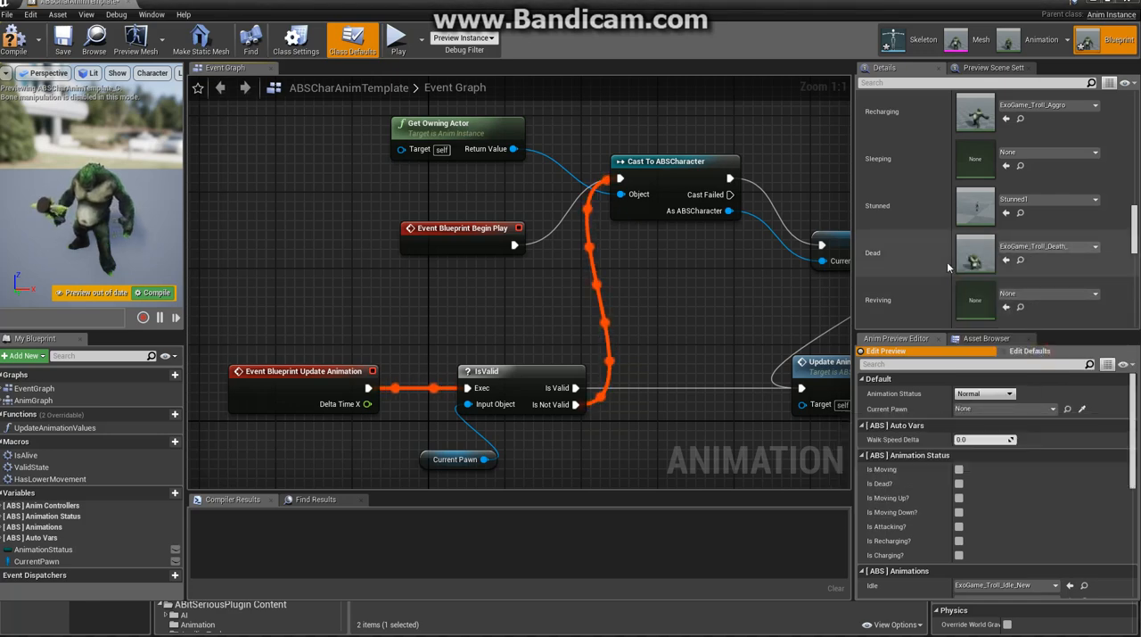
pyautogui.scroll(-3)
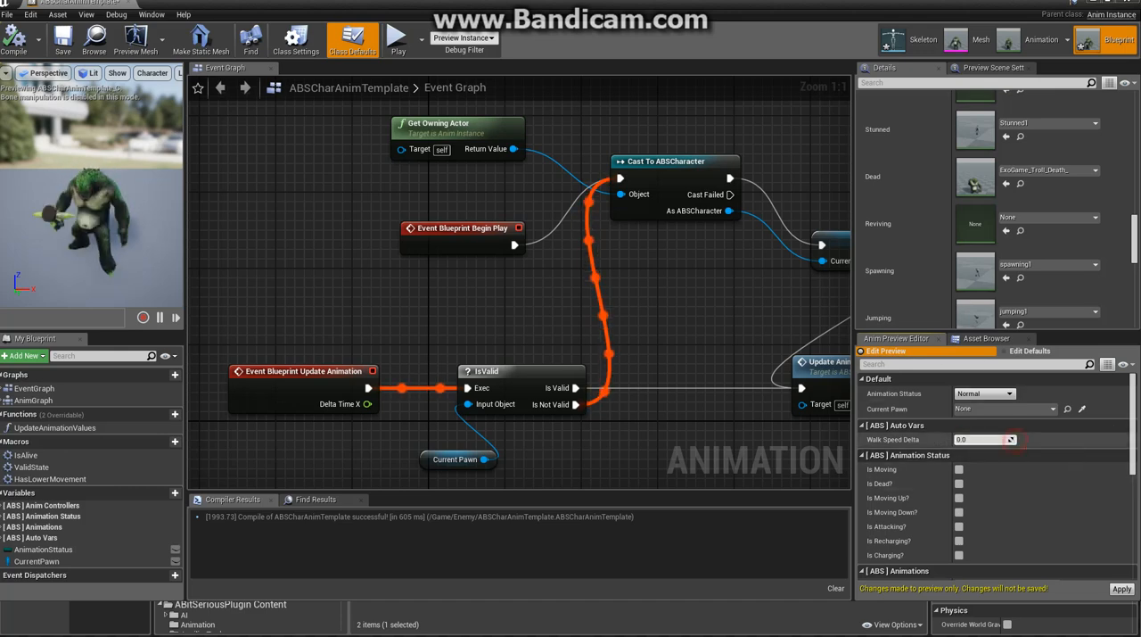
# - Review Walk Speed Delta and the ABS Anim Controllers speed values after compiling
pyautogui.scroll(-3)
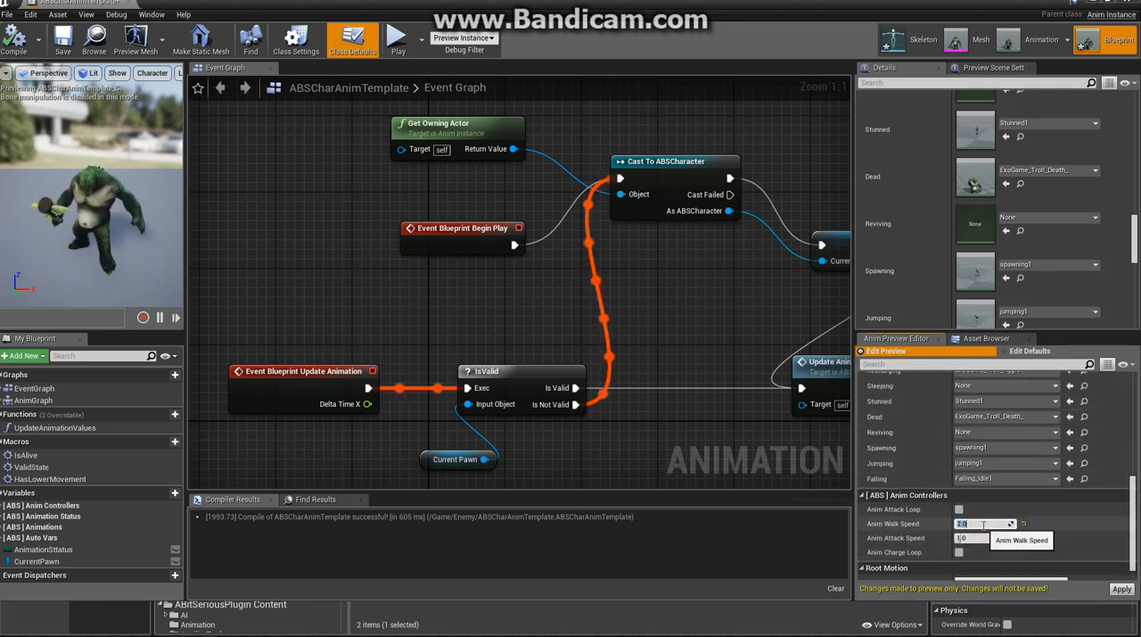
pyautogui.scroll(-3)
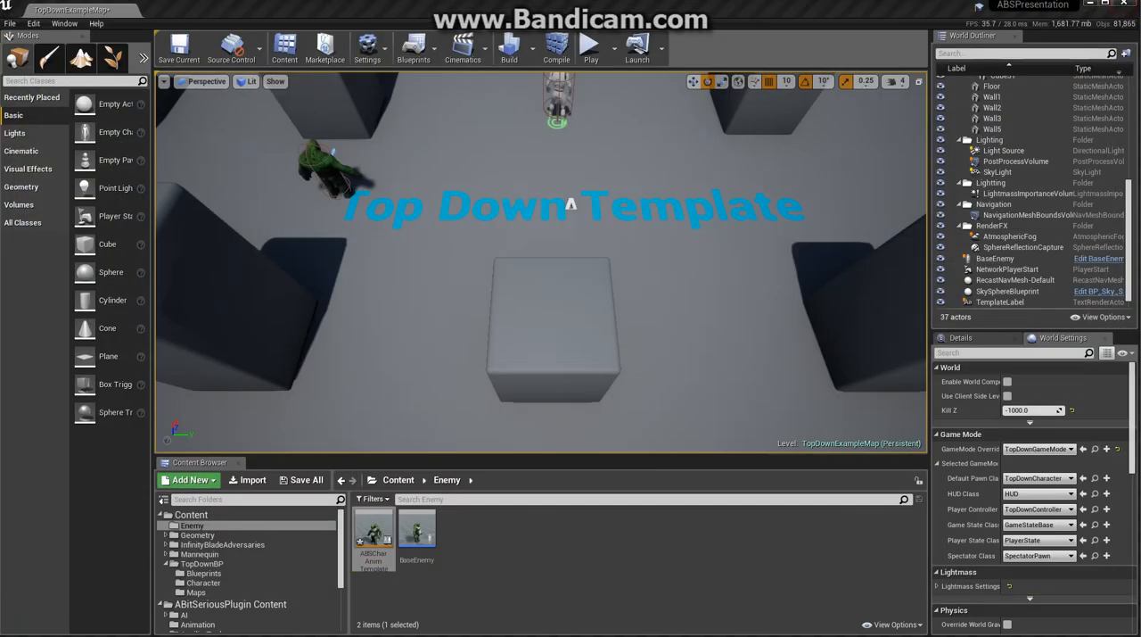
pyautogui.click(591, 44)
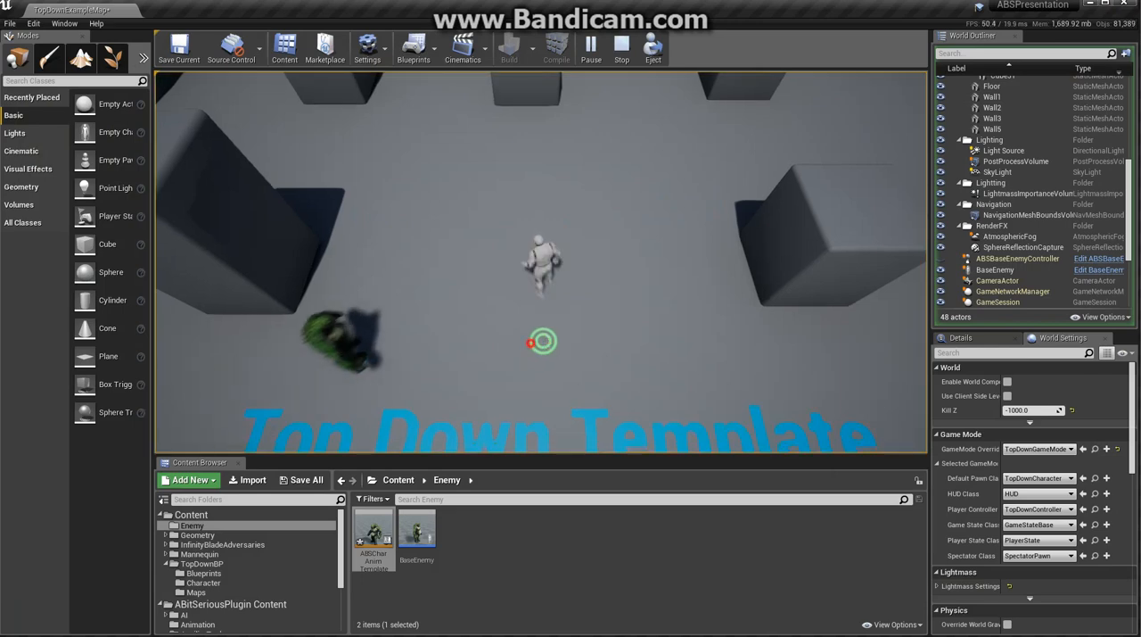
pyautogui.click(590, 46)
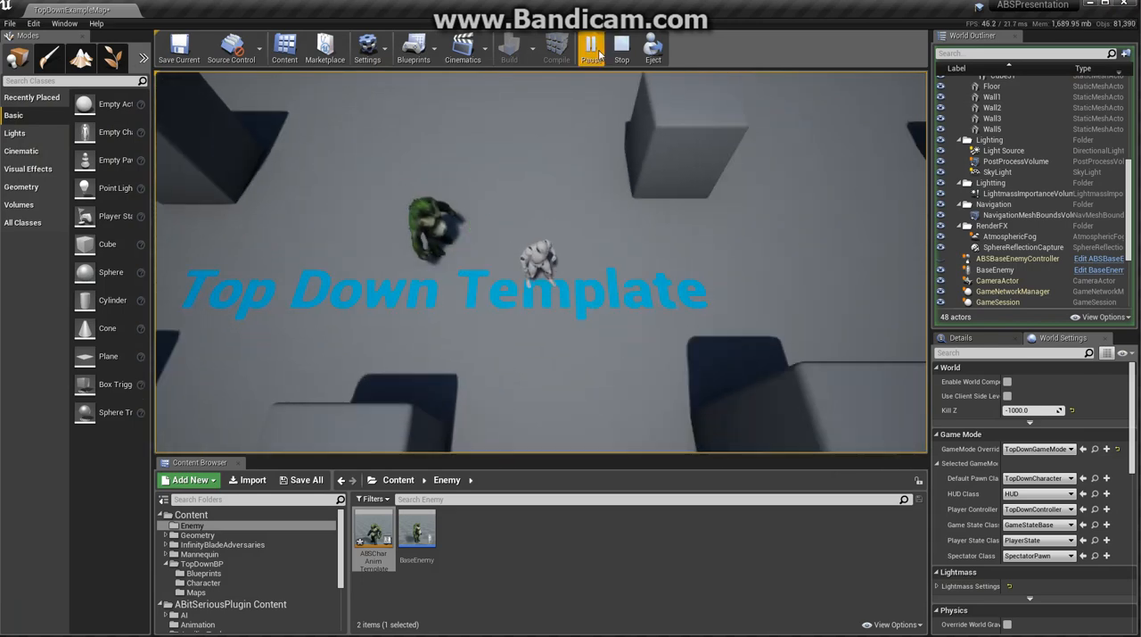
pyautogui.click(620, 46)
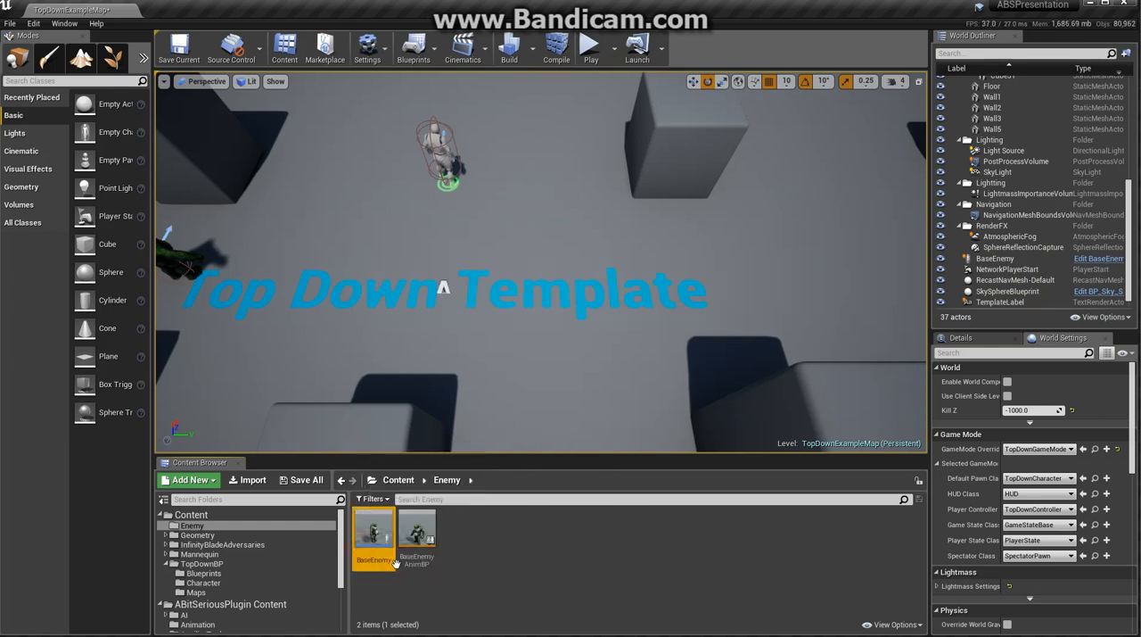
# - Set BaseEnemy's Anim Class to BaseEnemyAnimBP in its class defaults
pyautogui.doubleClick(371, 533)
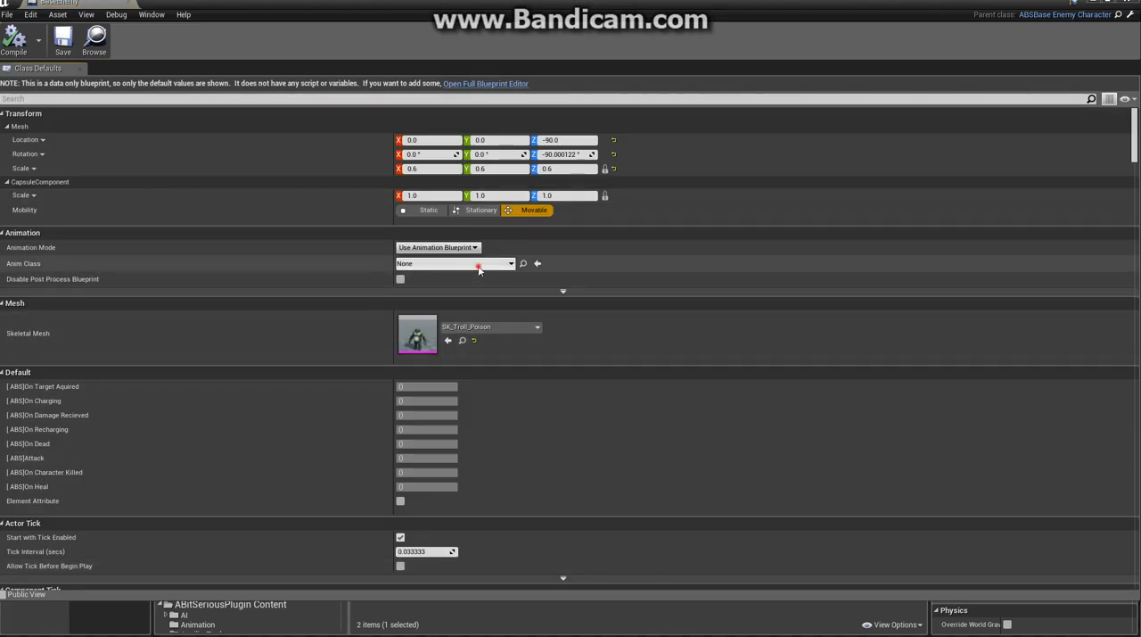
pyautogui.click(511, 264)
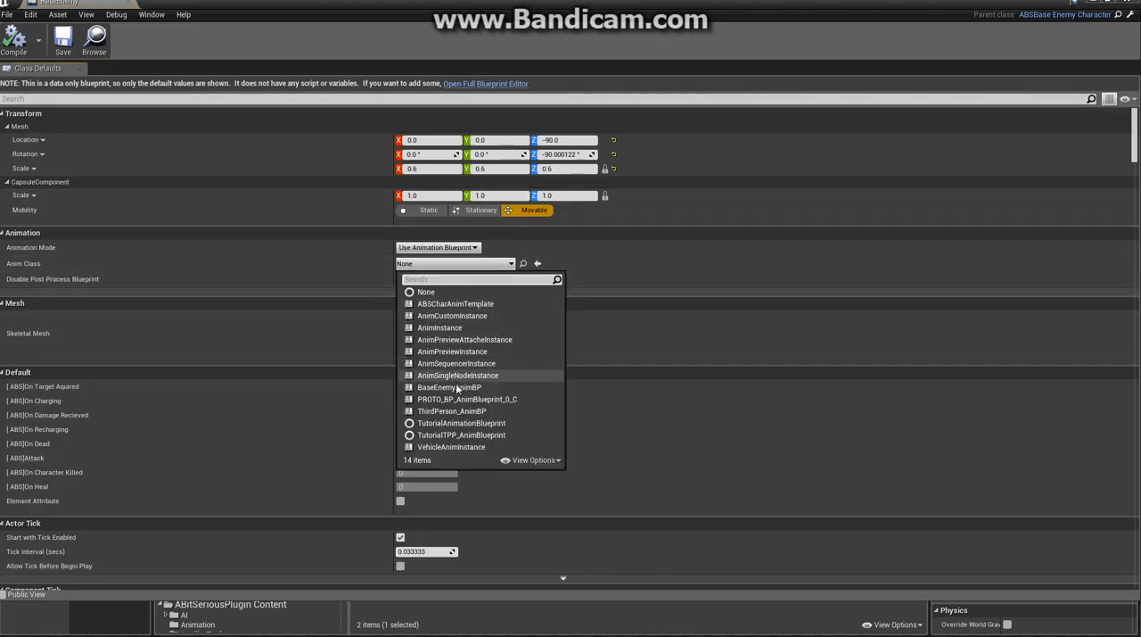
pyautogui.click(449, 387)
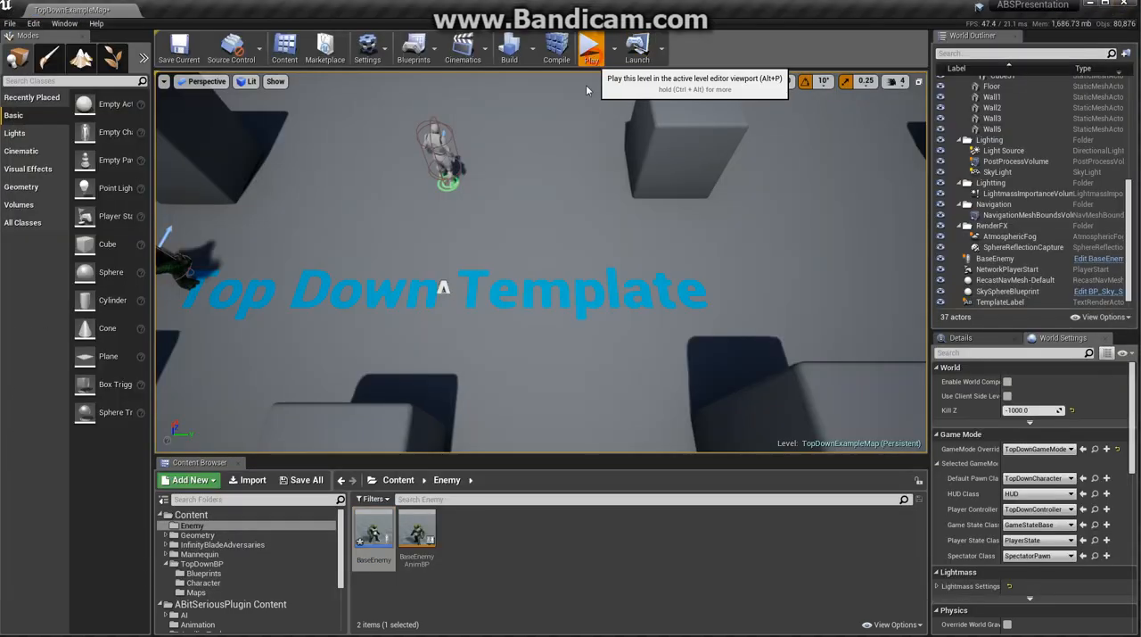
pyautogui.click(590, 48)
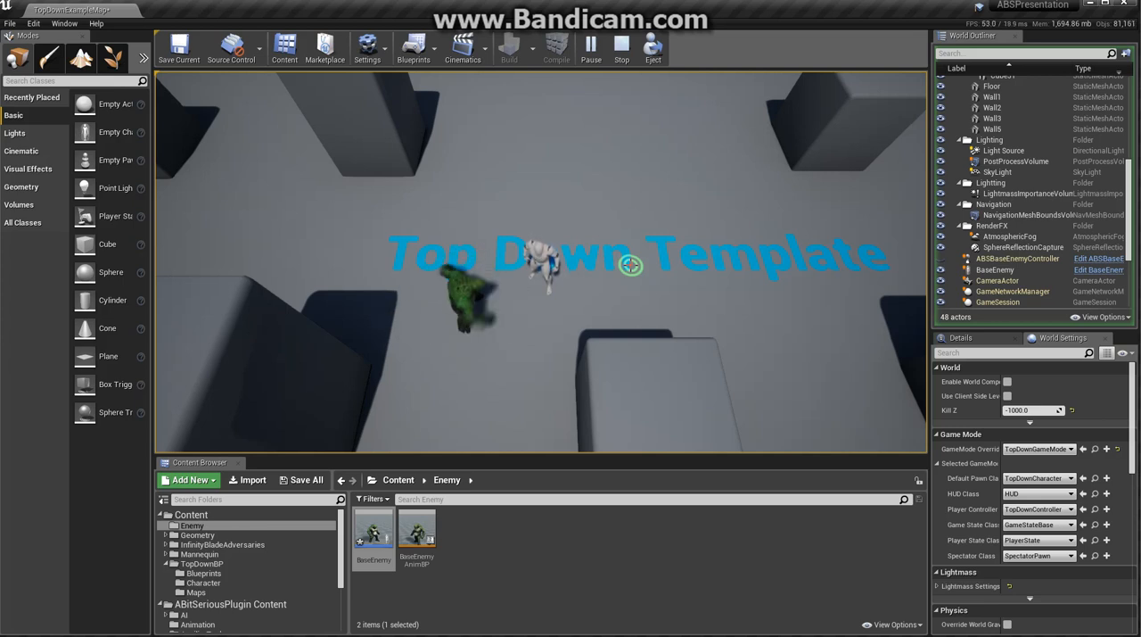
pyautogui.moveTo(620, 46)
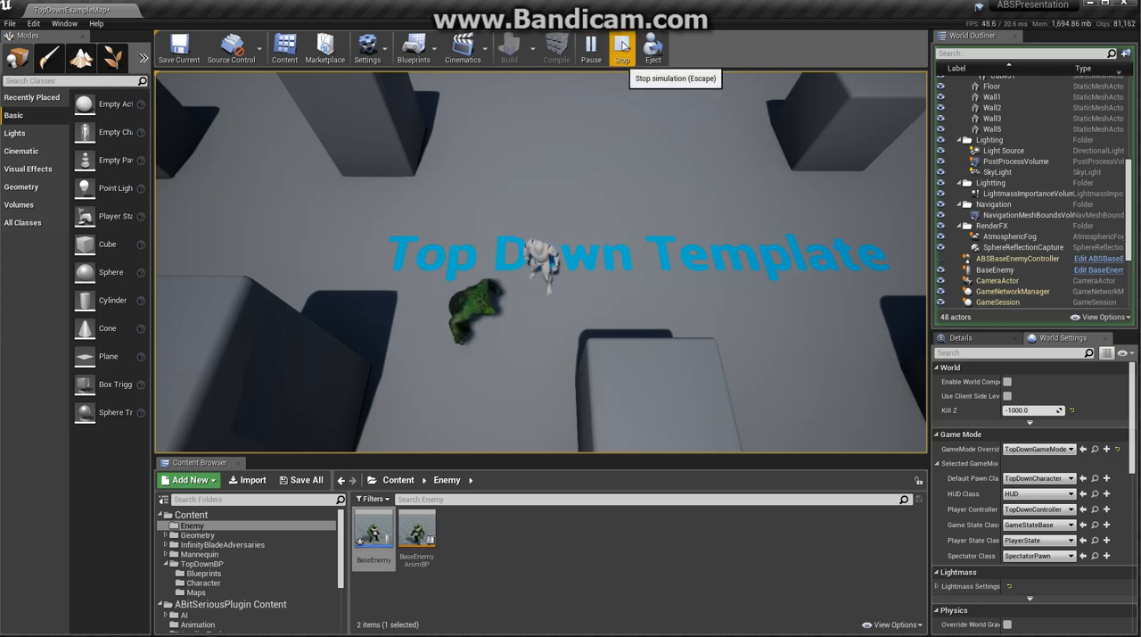
pyautogui.click(620, 48)
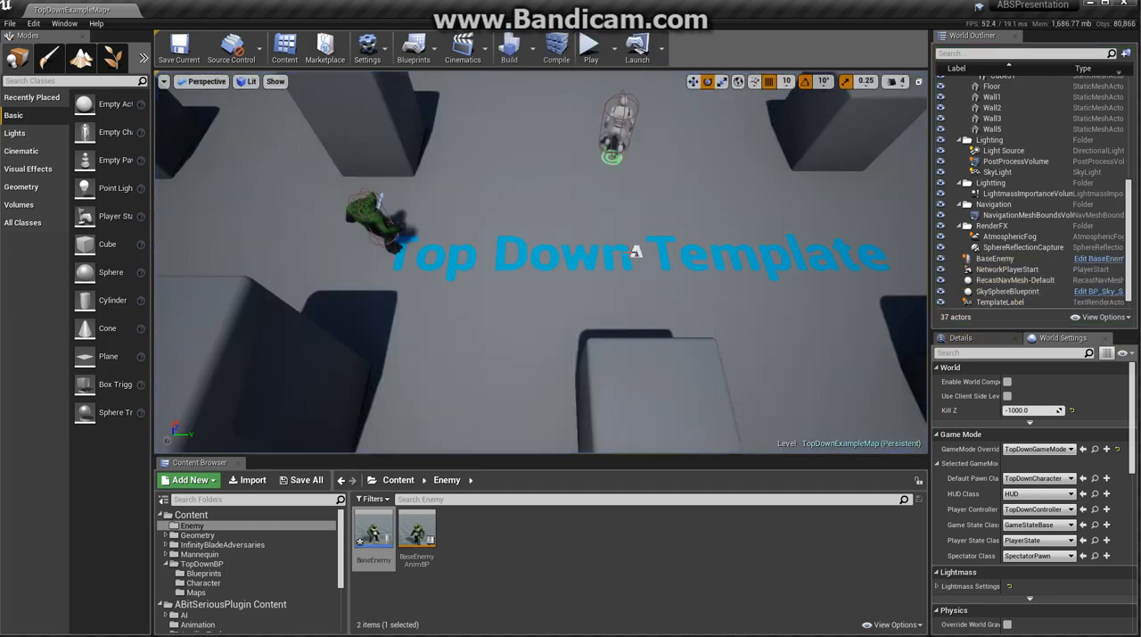